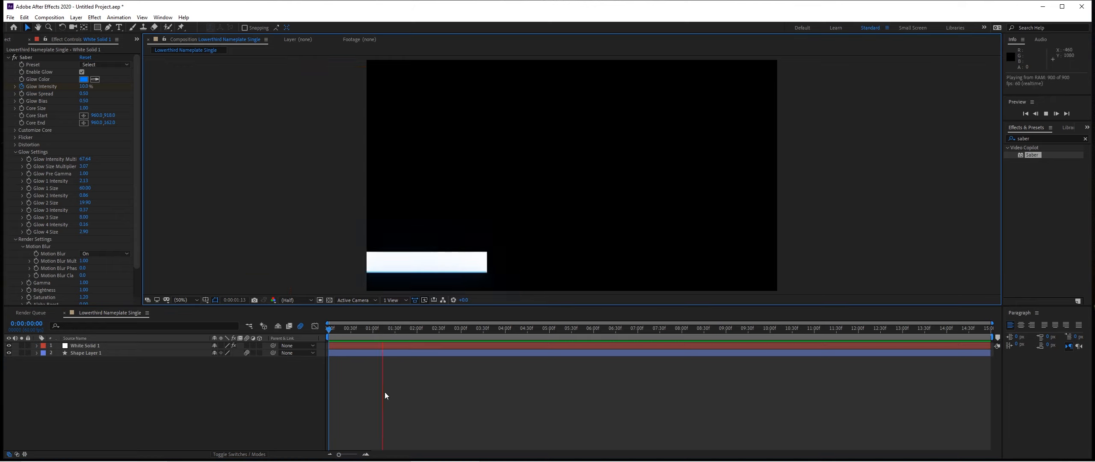
Step: Expand White Solid 1 and Shape Layer 1 to show Glow Intensity and Position keyframes, parking at one second
click(472, 328)
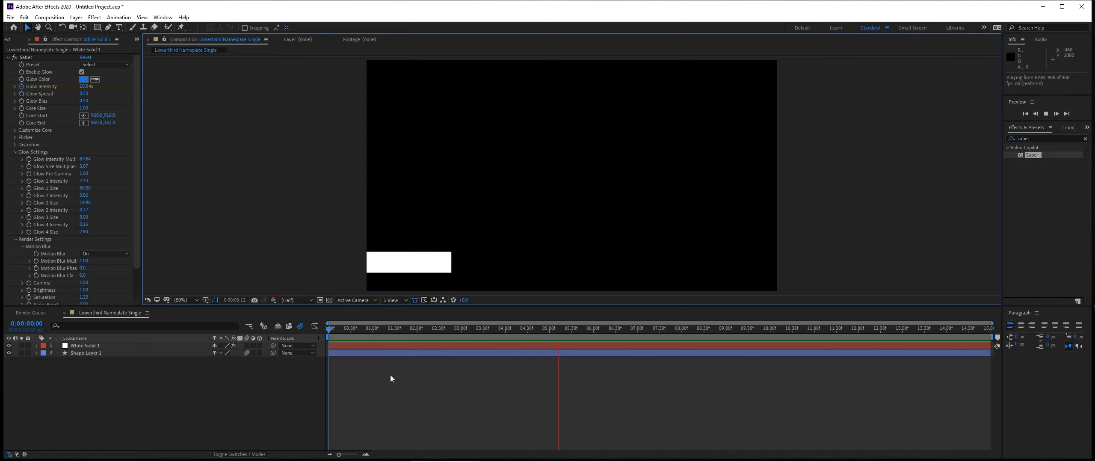
click(36, 345)
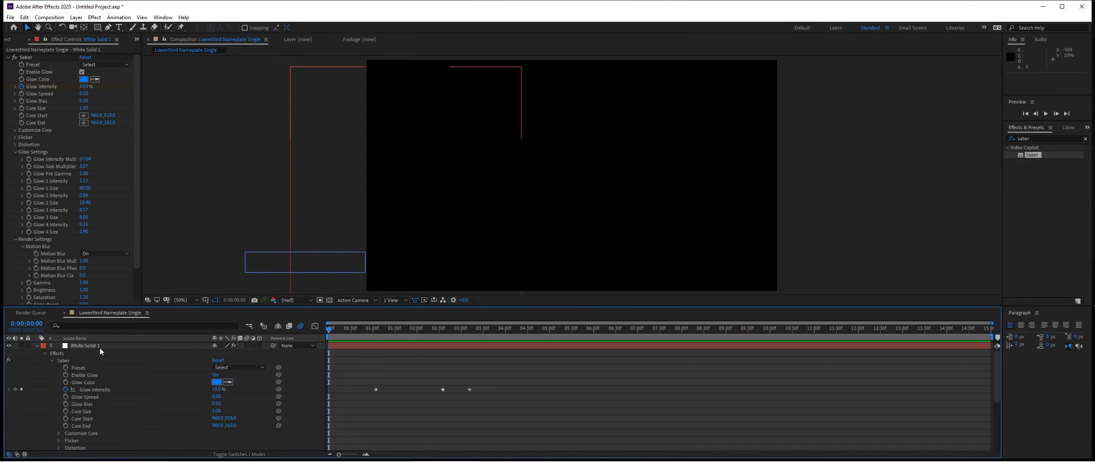
click(85, 353)
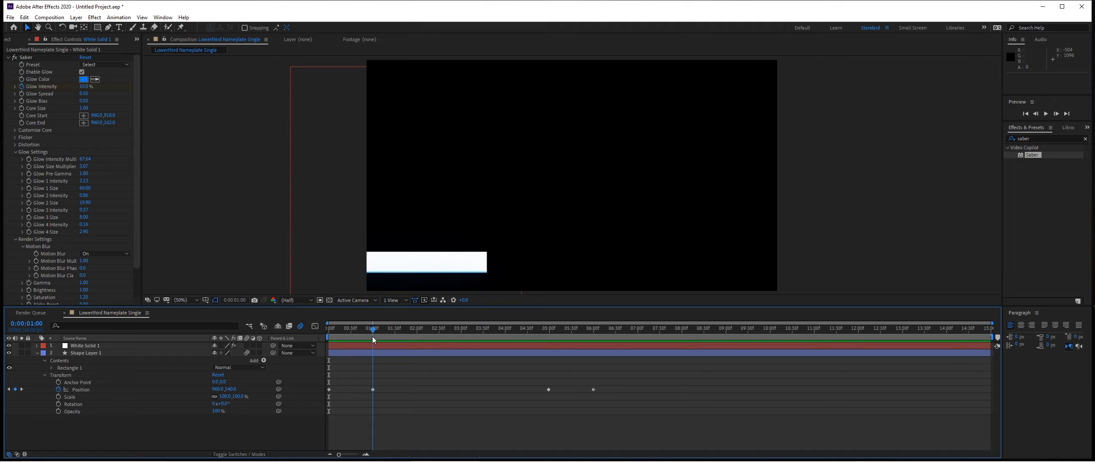
click(520, 328)
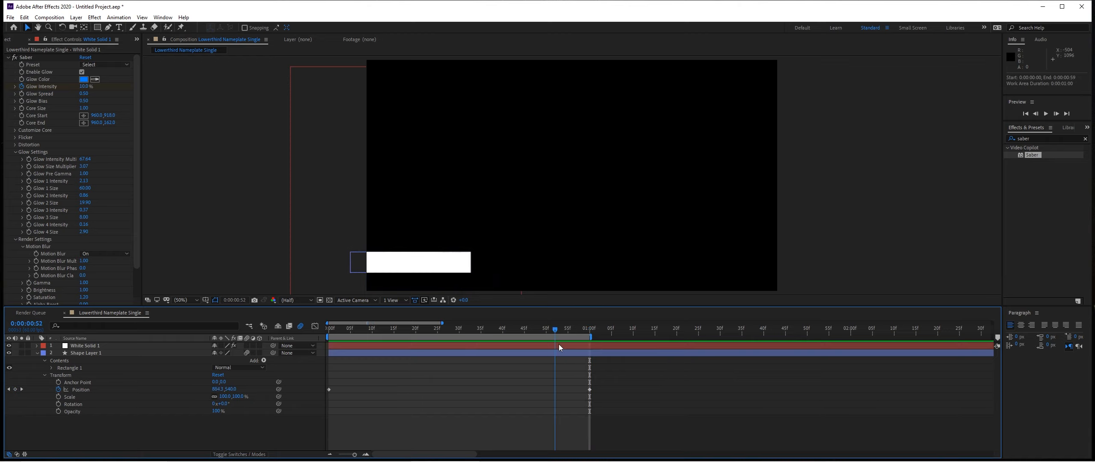
Step: Scrub back through the first second to check the bar's slide-in animation
drag(553, 327, 394, 328)
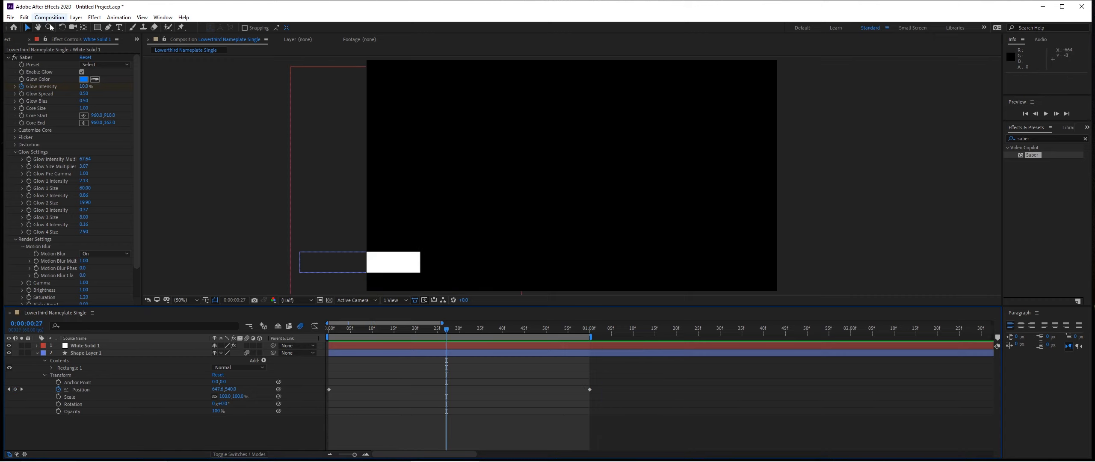
mouse_move(150, 89)
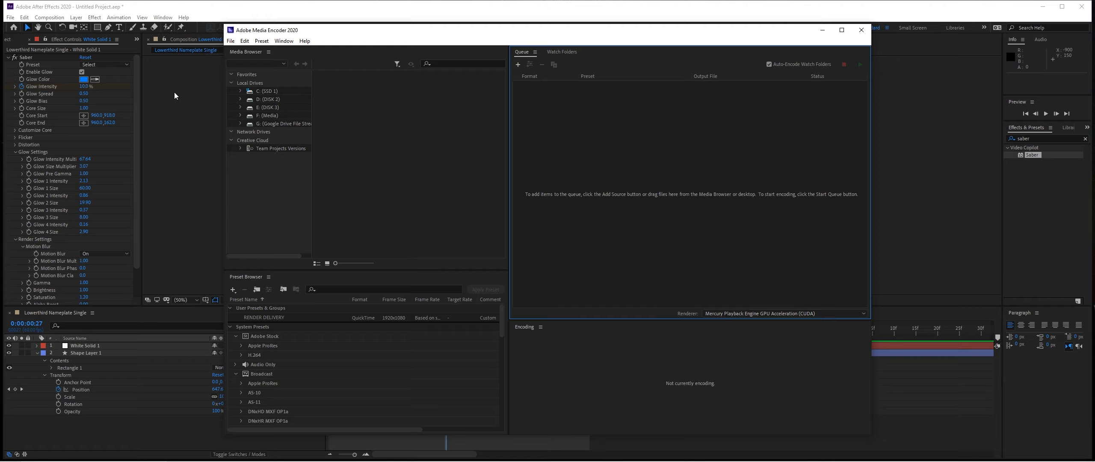
mouse_move(556, 85)
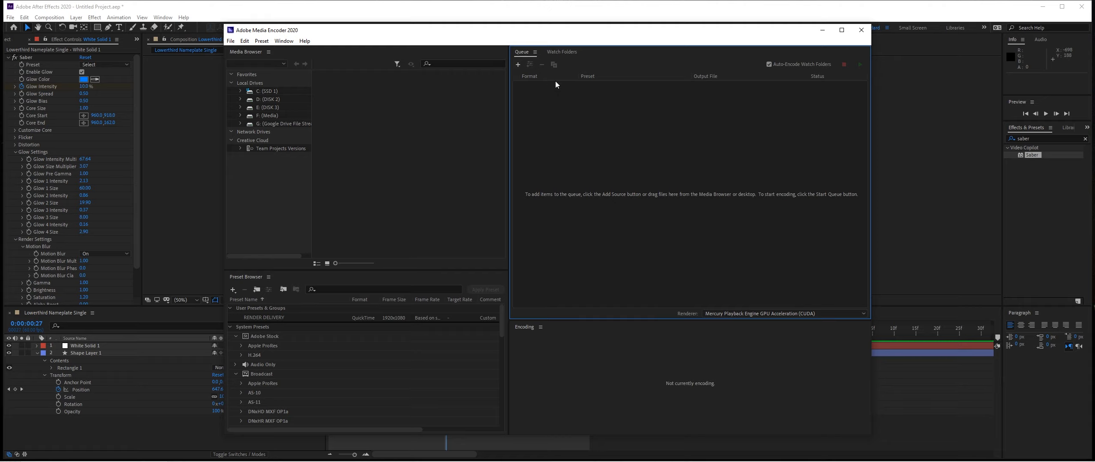
mouse_move(557, 87)
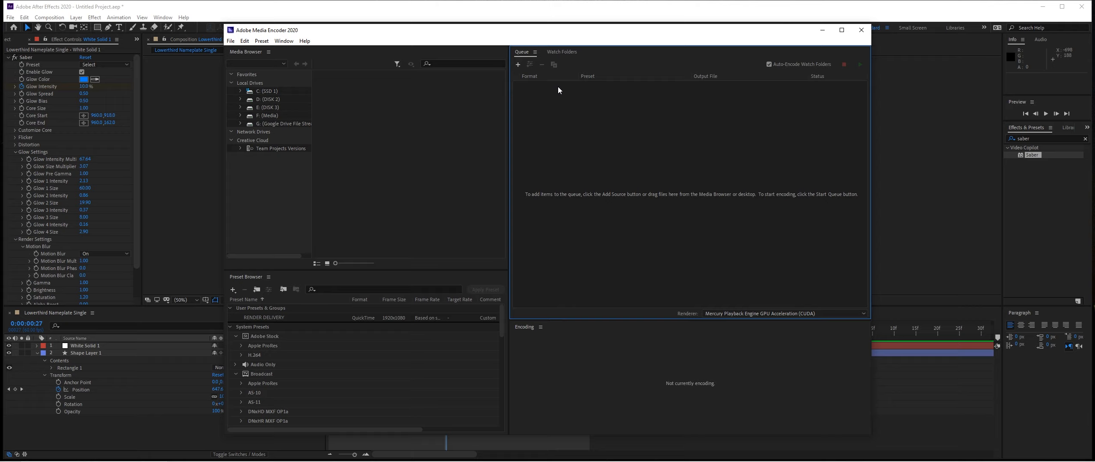
mouse_move(680, 147)
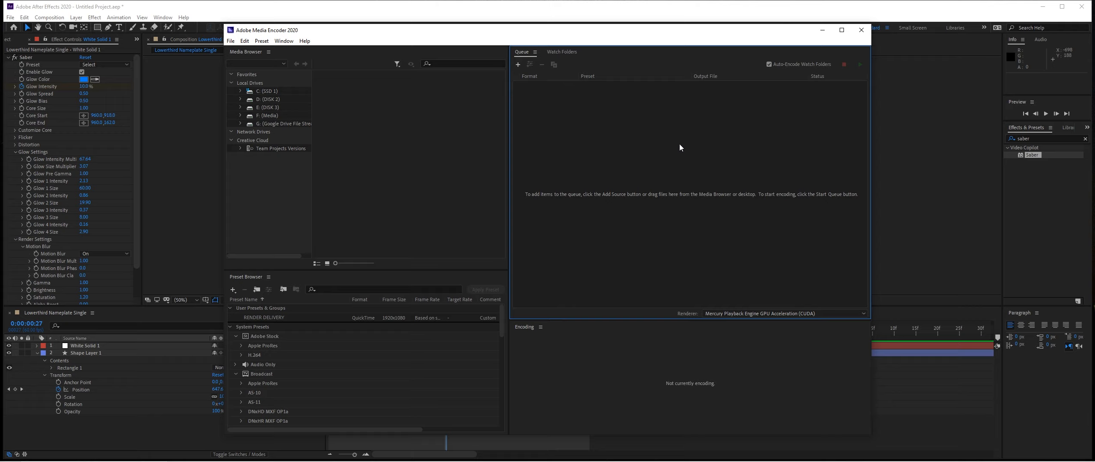
mouse_move(392, 36)
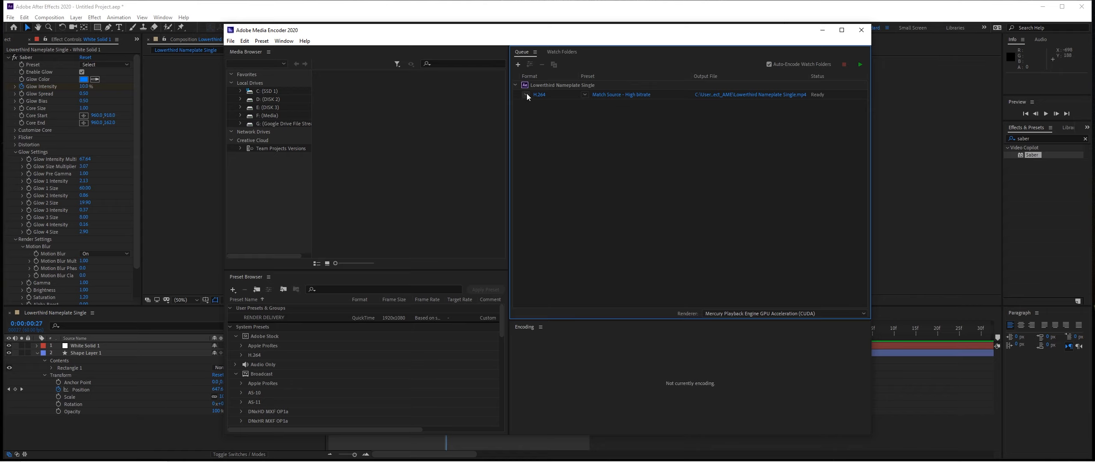
Step: Switch the queued nameplate job from H.264 to WebM and bring up its Export Settings
click(567, 94)
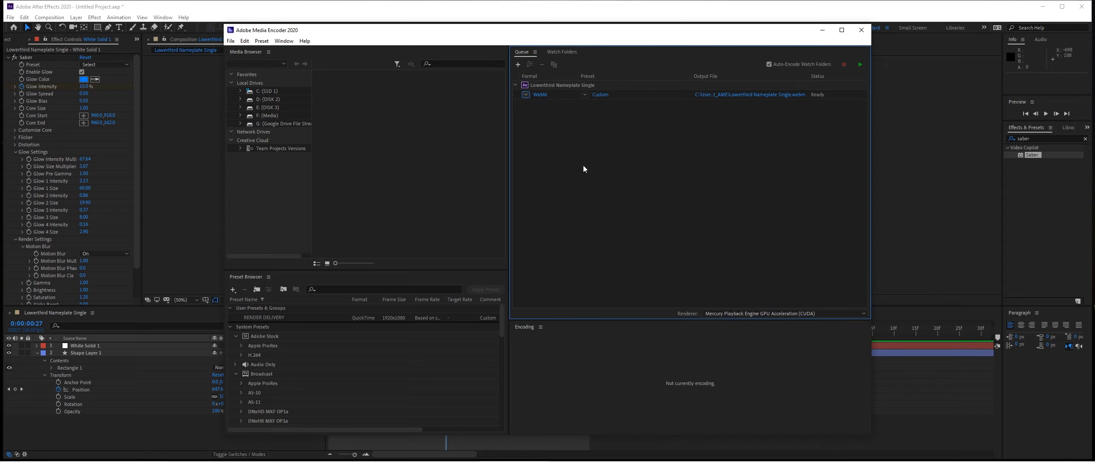
click(599, 94)
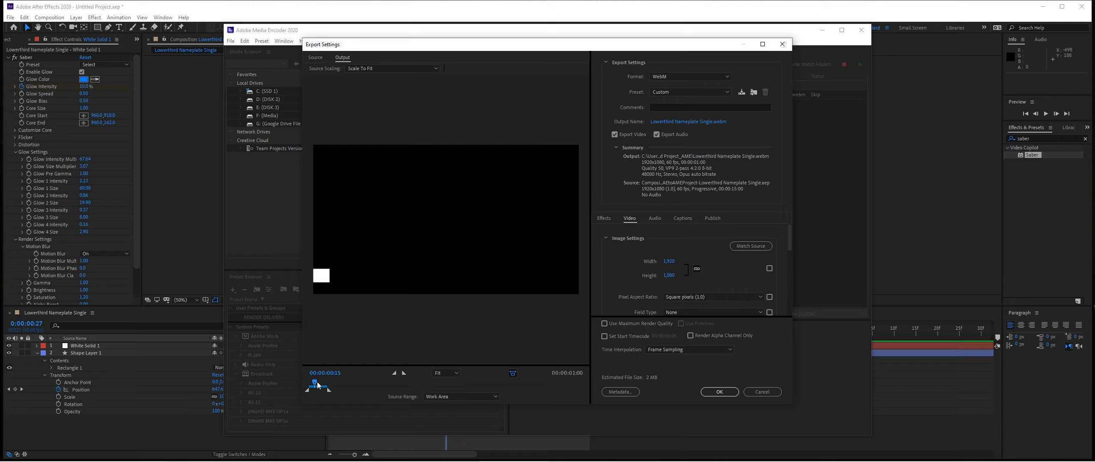
Step: Set the WebM video to VP8 with alpha at quality 70, then go to the Output Name
drag(319, 384, 307, 385)
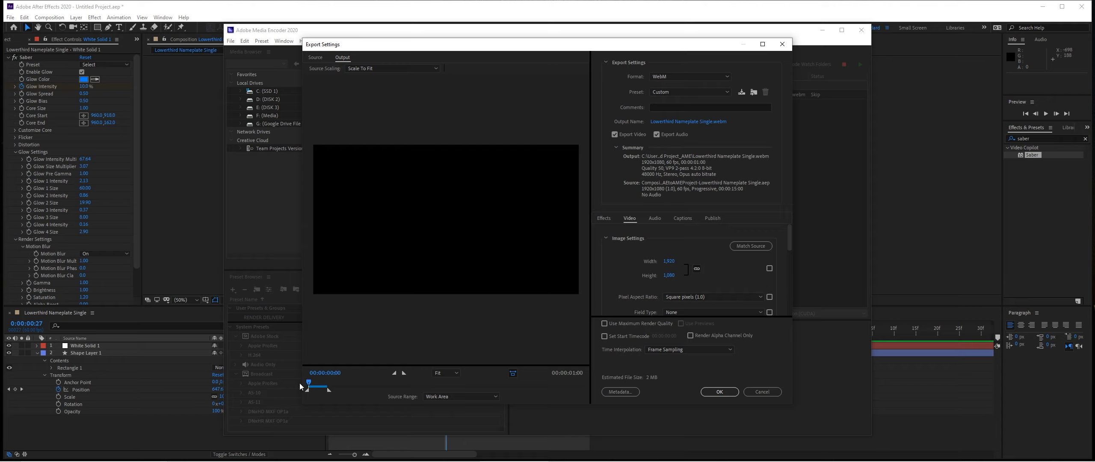
mouse_move(788, 240)
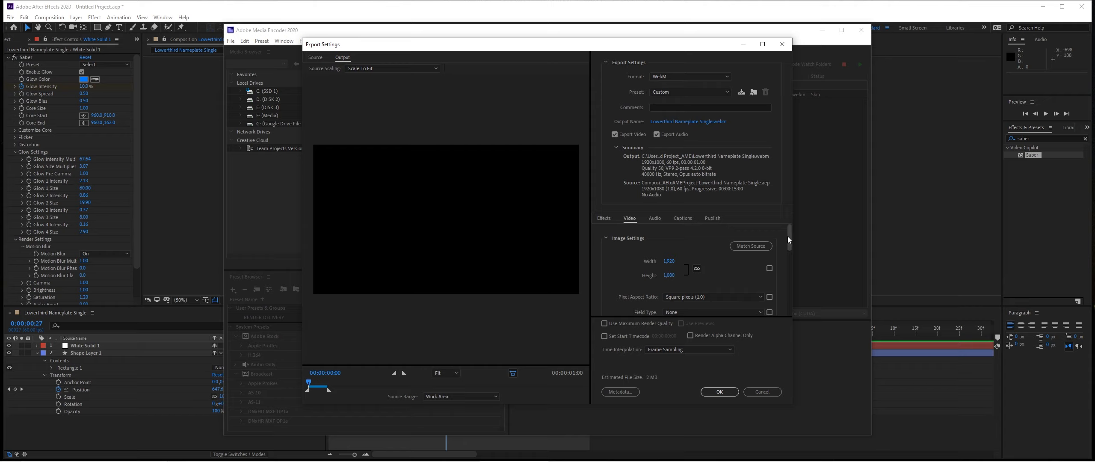
scroll(down, 3)
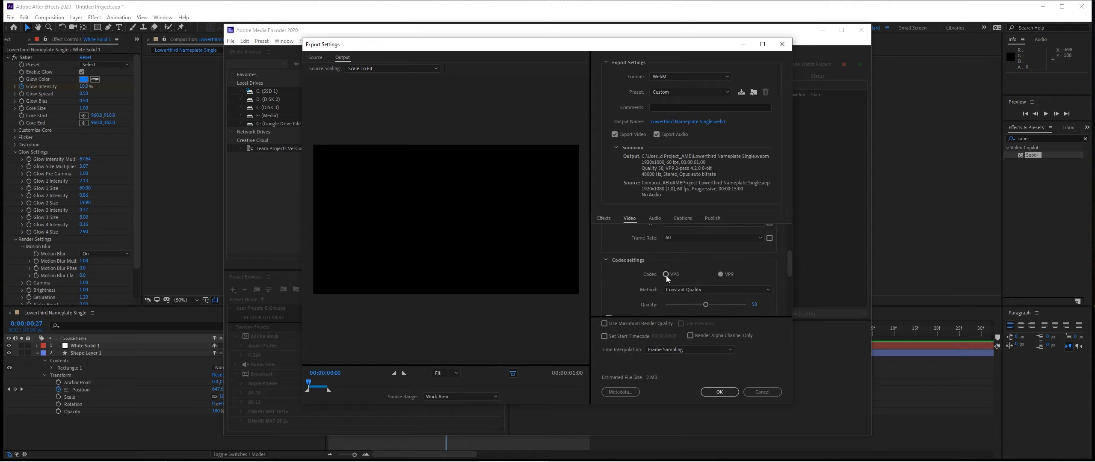
scroll(down, 3)
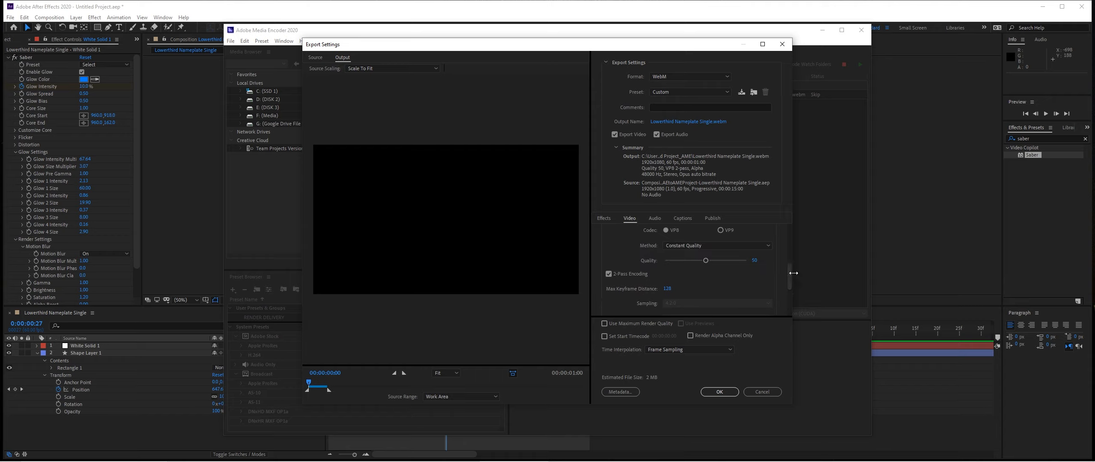
triple_click(759, 259)
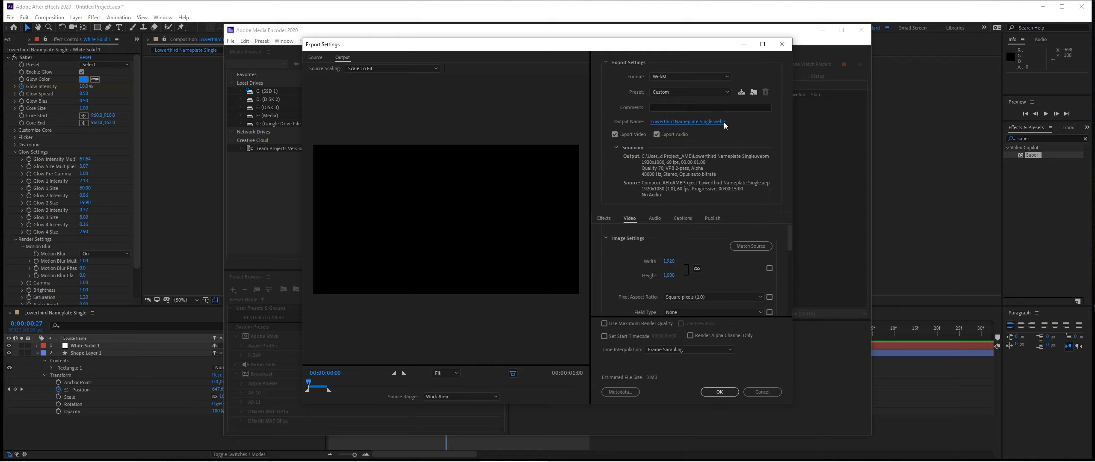
click(686, 122)
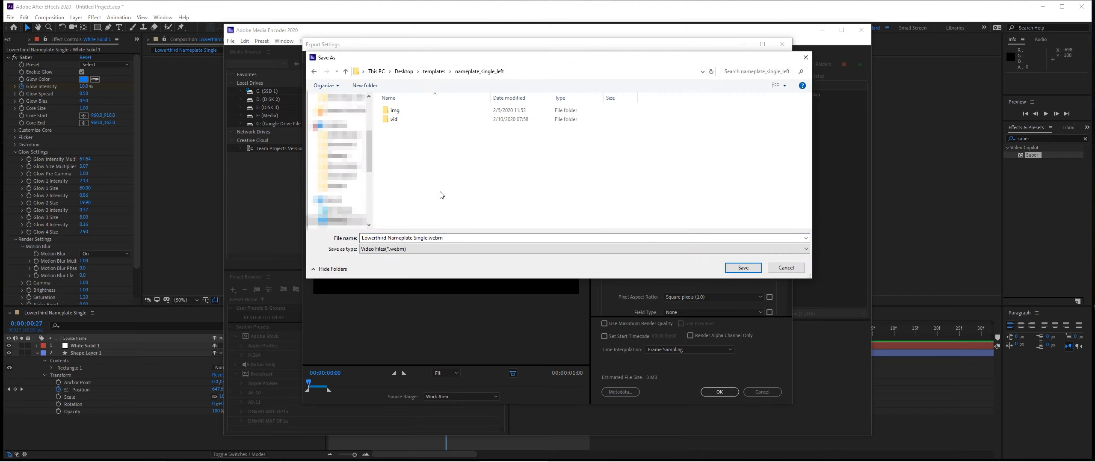
Step: Save the output as start_1080.webm in the vid folder and confirm the export settings
double_click(394, 118)
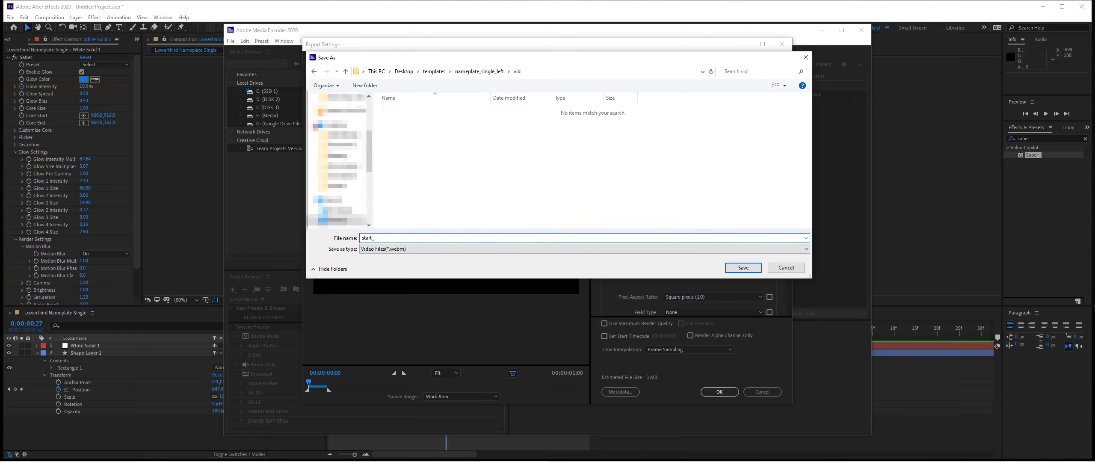
click(742, 267)
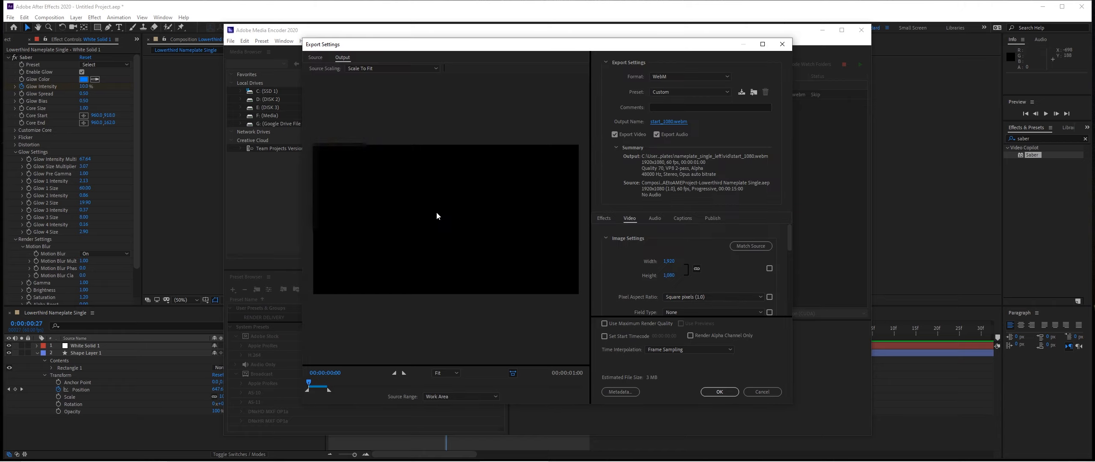
click(720, 392)
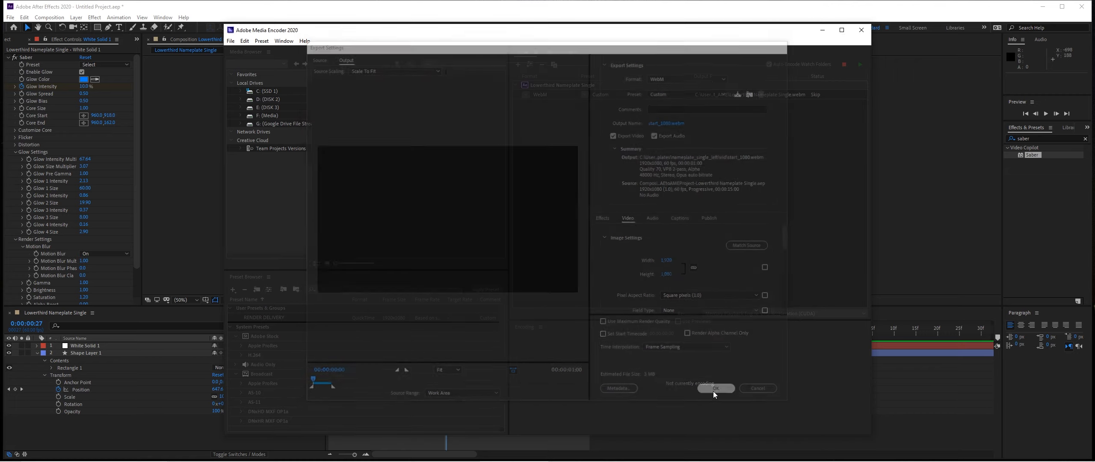
click(713, 388)
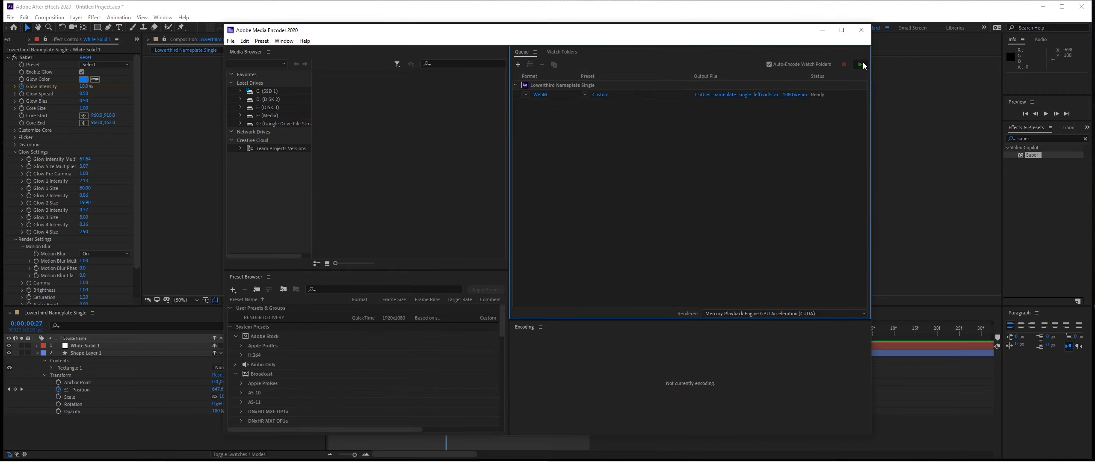
click(861, 64)
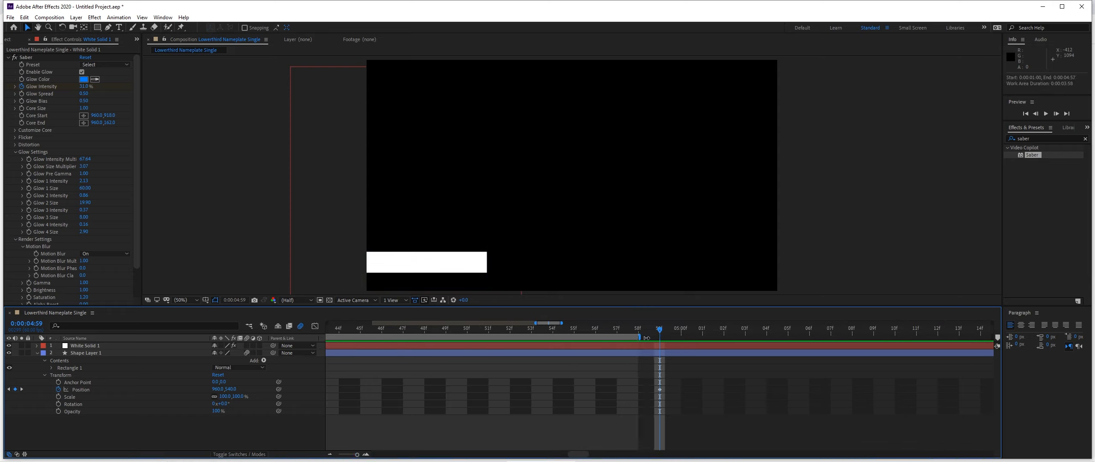
Step: Reposition the timeline near 0:00:04:59 before queuing the second render
click(360, 328)
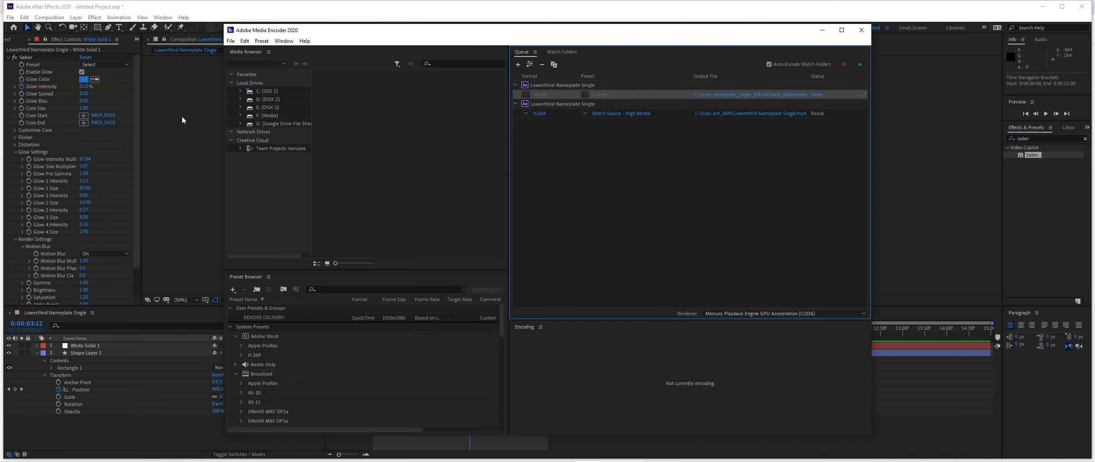
mouse_move(510, 120)
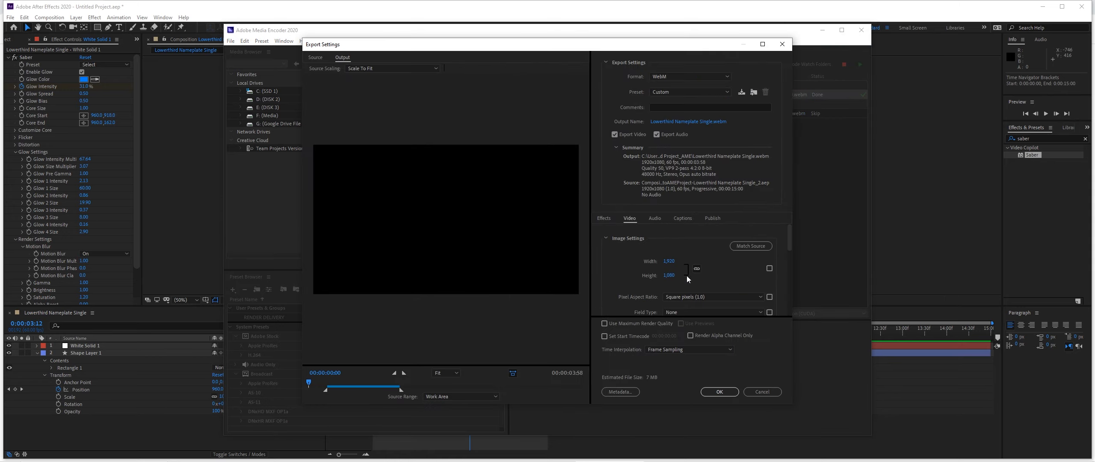
Step: Enable Include Alpha Channel in the Video settings, then go to the Output Name
scroll(down, 3)
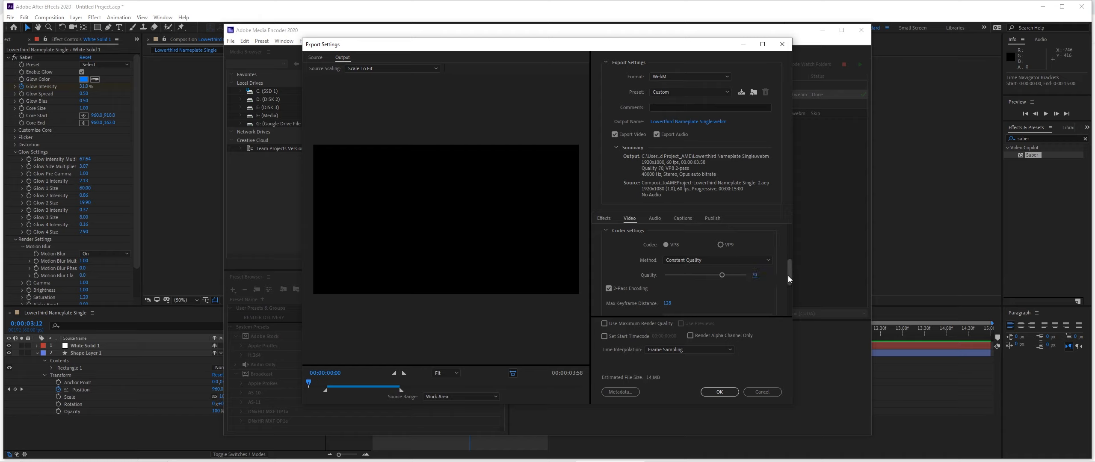
scroll(down, 3)
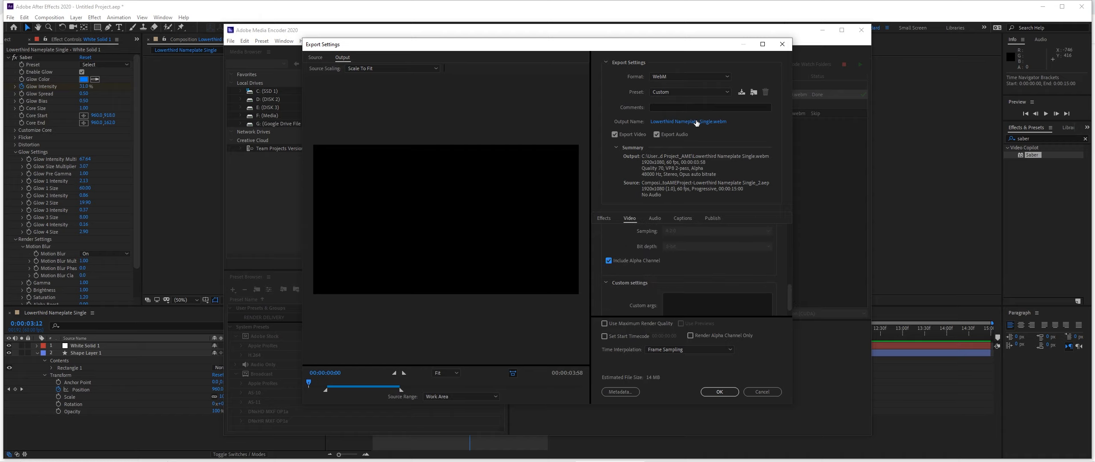
click(688, 121)
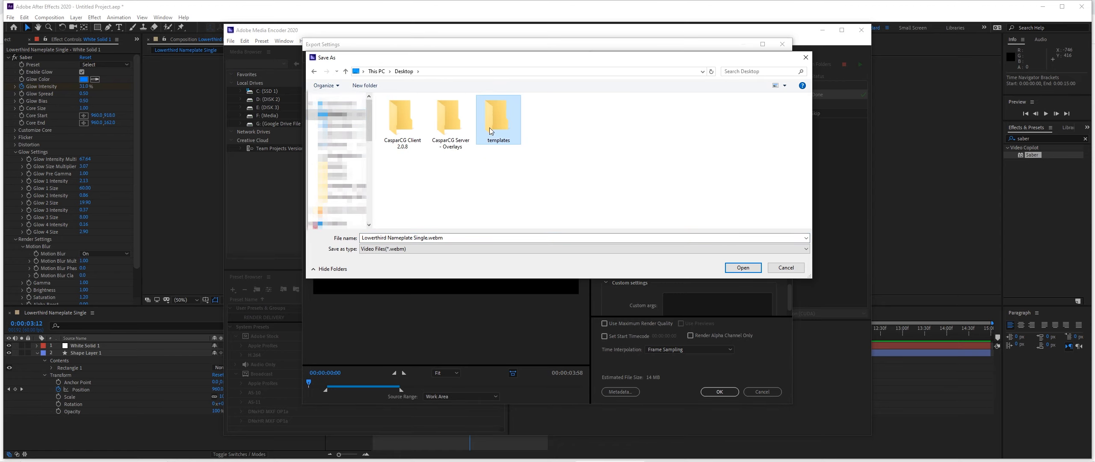
Step: Save the export as loop_1080.webm in templates/nameplate_single_left/vid and preview the clip's end
double_click(498, 115)
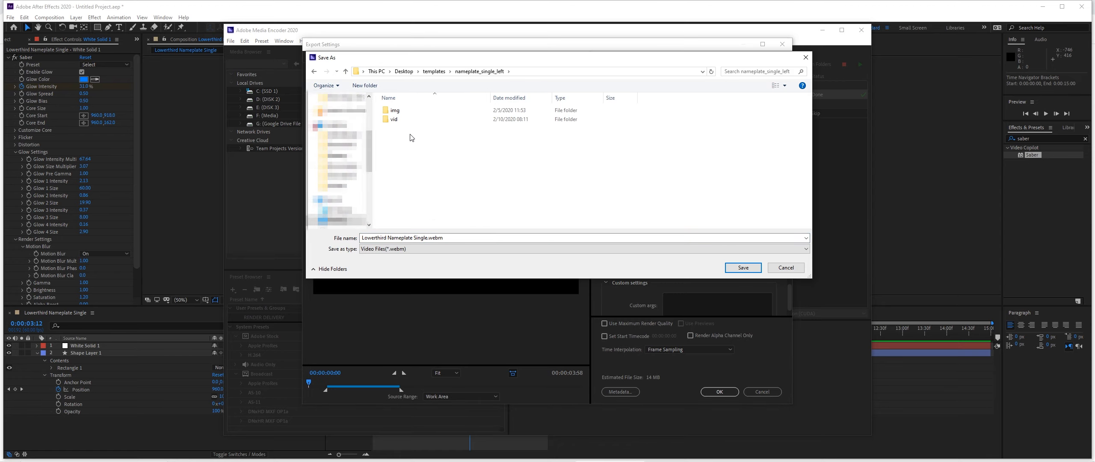
double_click(394, 119)
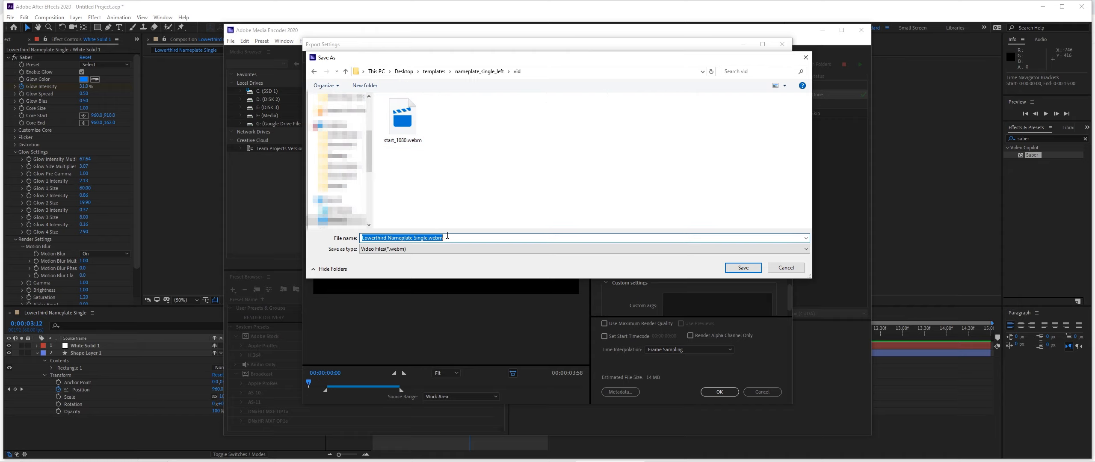
text(loop_1080)
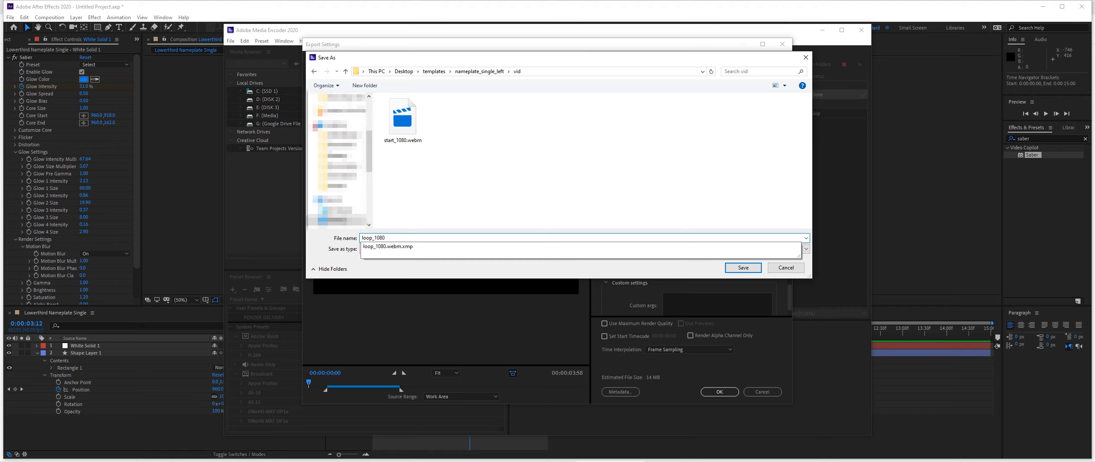
click(741, 268)
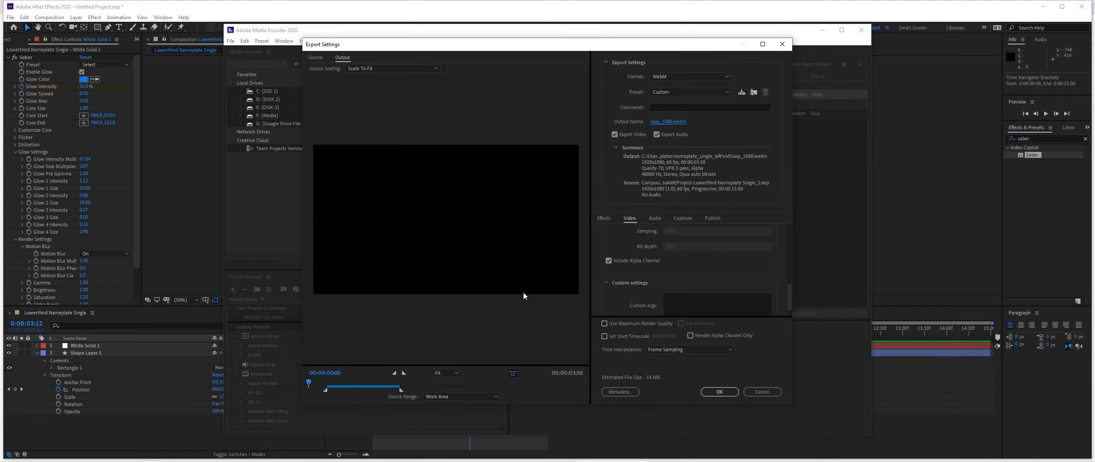
mouse_move(333, 390)
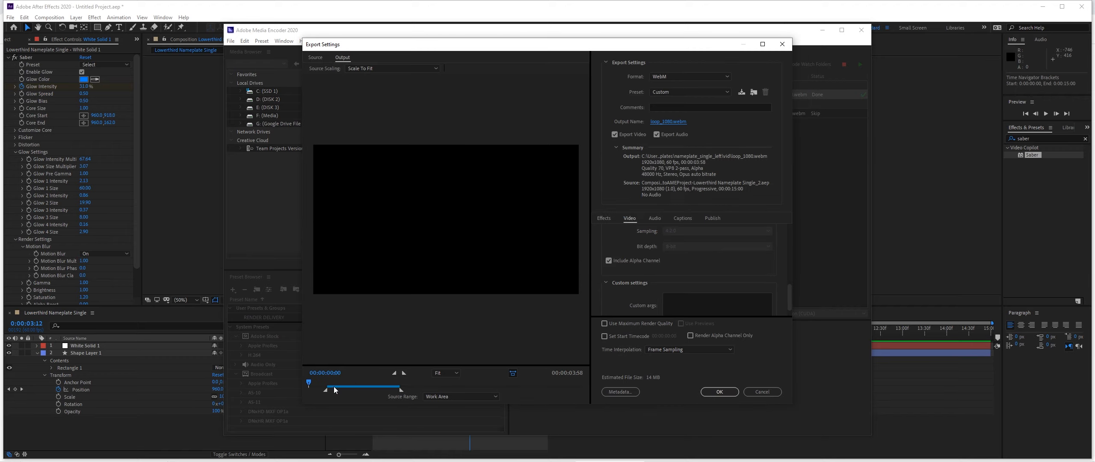
drag(332, 384, 397, 384)
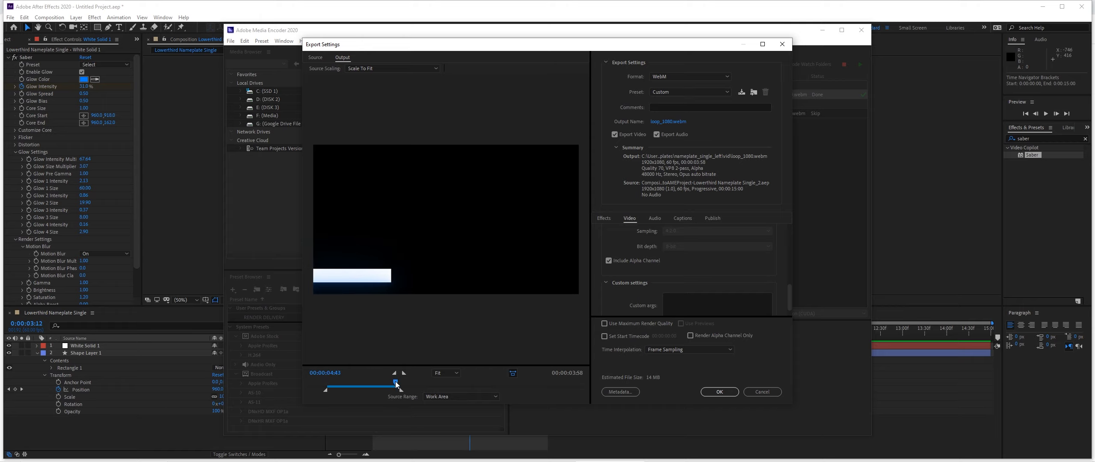
Step: Accept the loop_1080 export settings and start encoding the queue
click(719, 392)
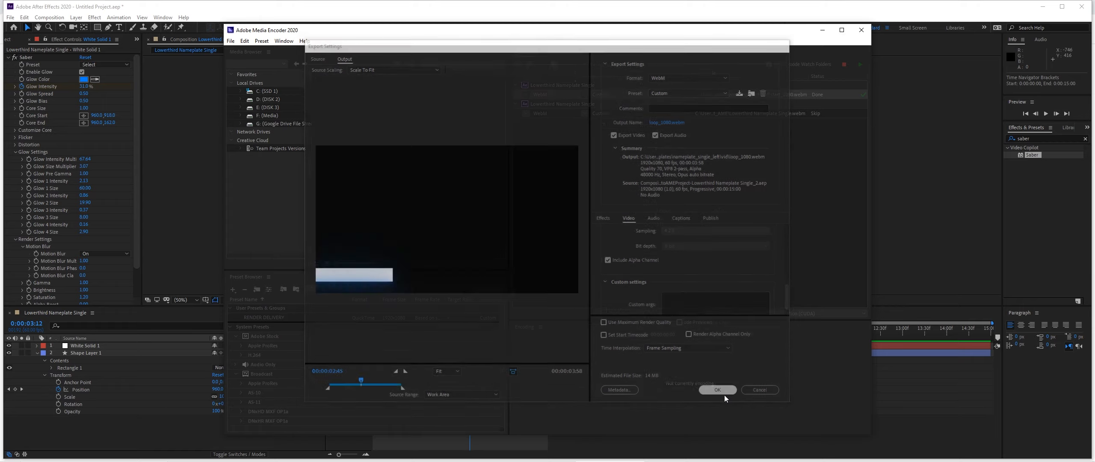
click(717, 390)
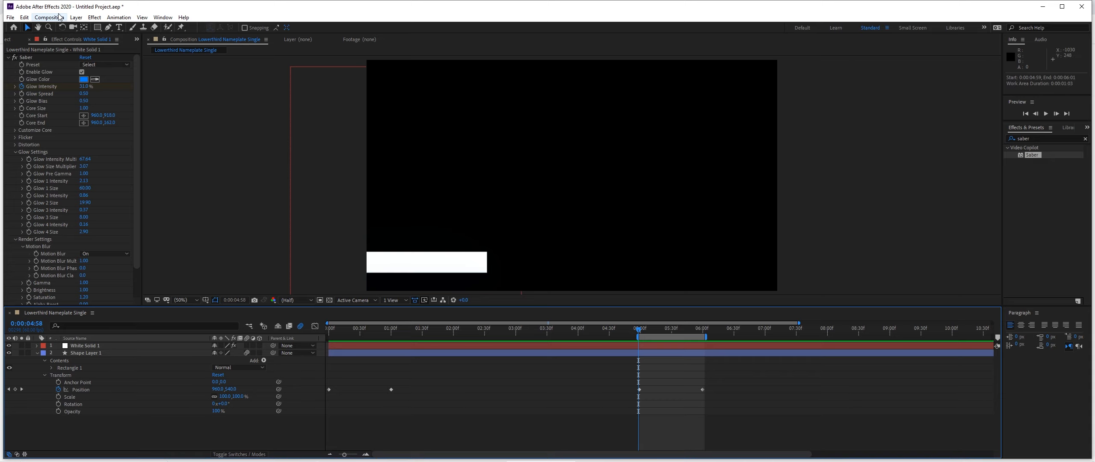
Step: Add the Lowerthird Nameplate Single comp to the Media Encoder queue via the Composition menu
click(49, 17)
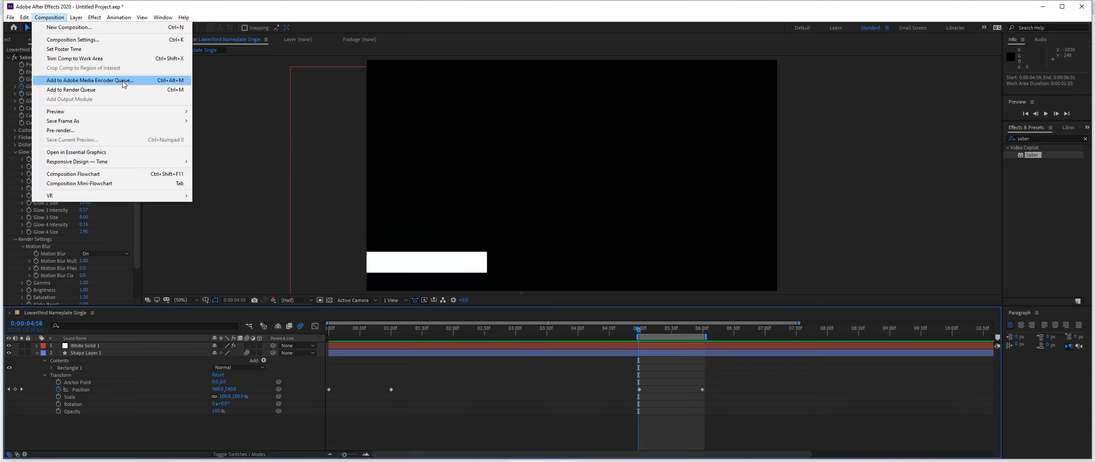
click(74, 79)
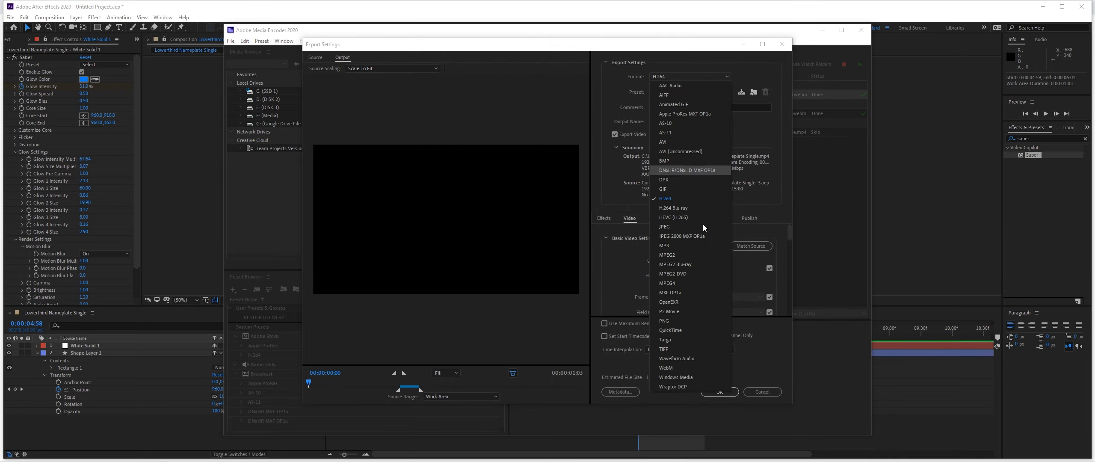
Step: Set the export format to WebM with Include Alpha Channel checked and confirm the settings
click(664, 368)
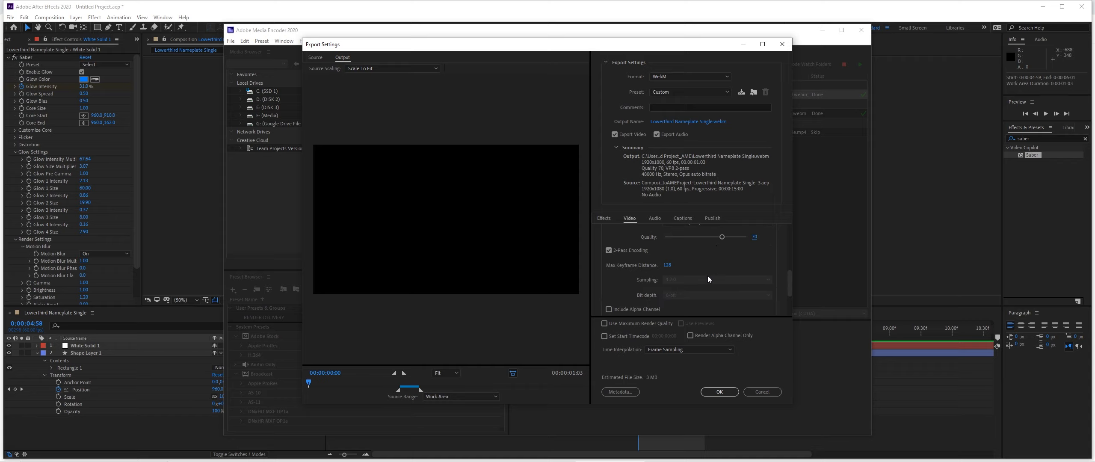
click(608, 309)
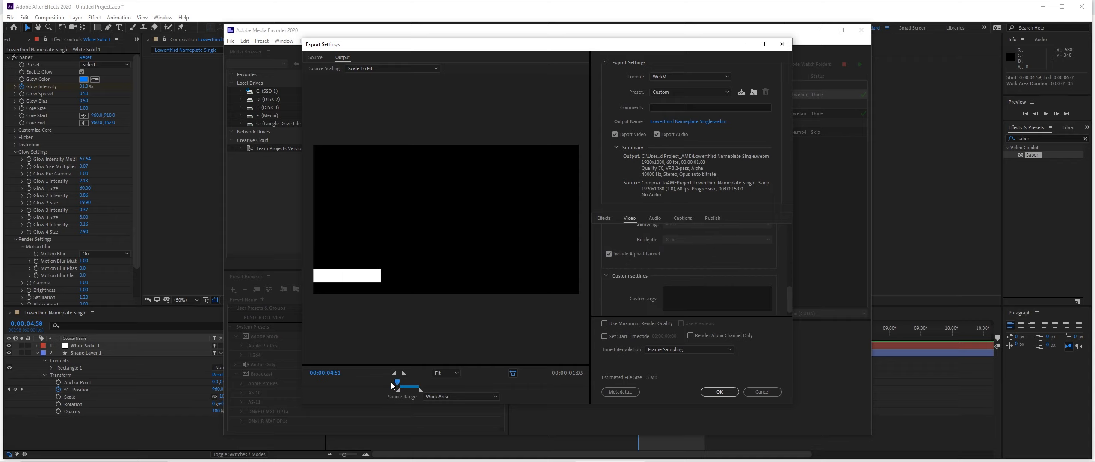
drag(395, 386, 418, 386)
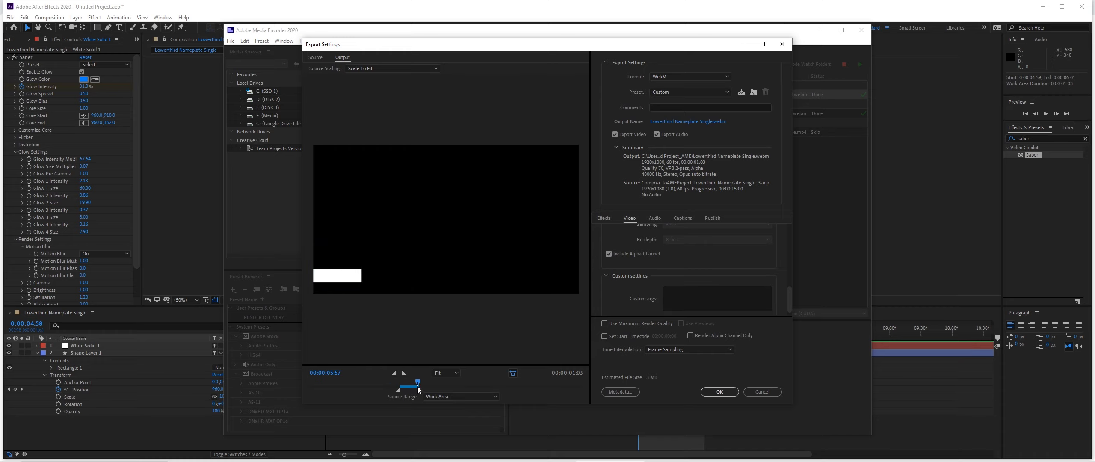
click(718, 392)
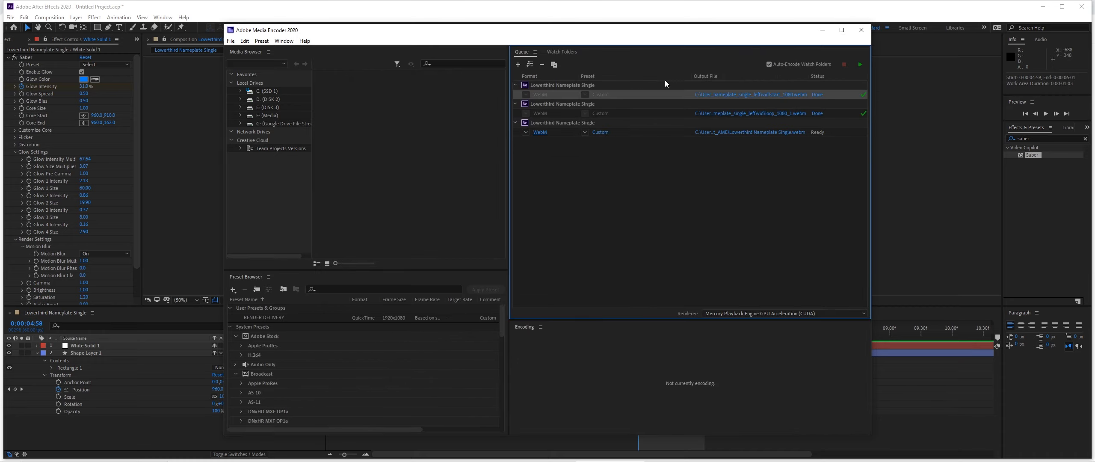
Step: Save the third clip as stop_1080 in nameplate_single_left/vid and start the queue
click(751, 131)
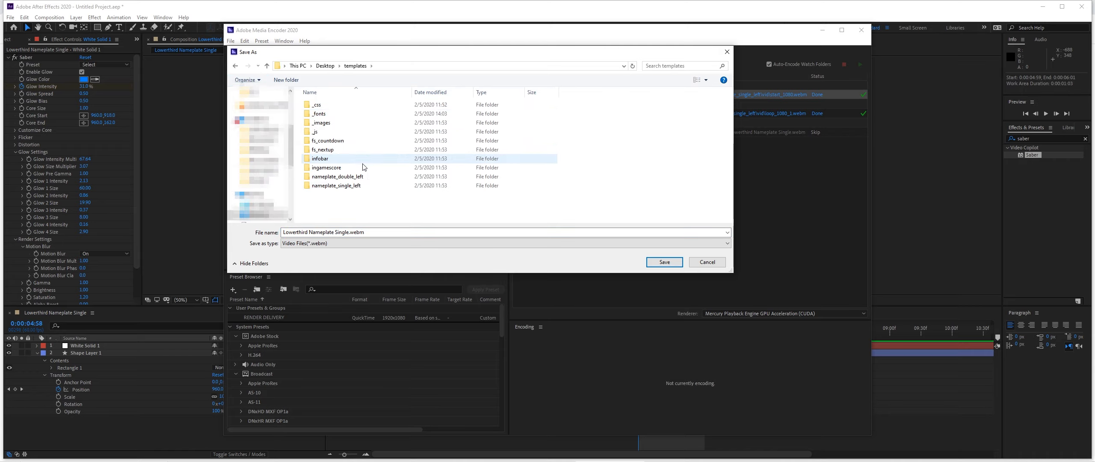
double_click(335, 184)
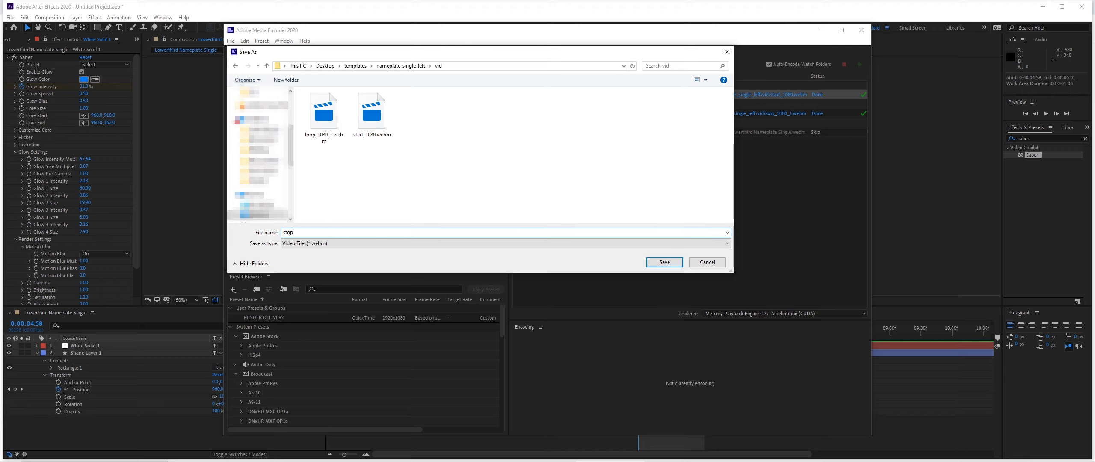
click(664, 261)
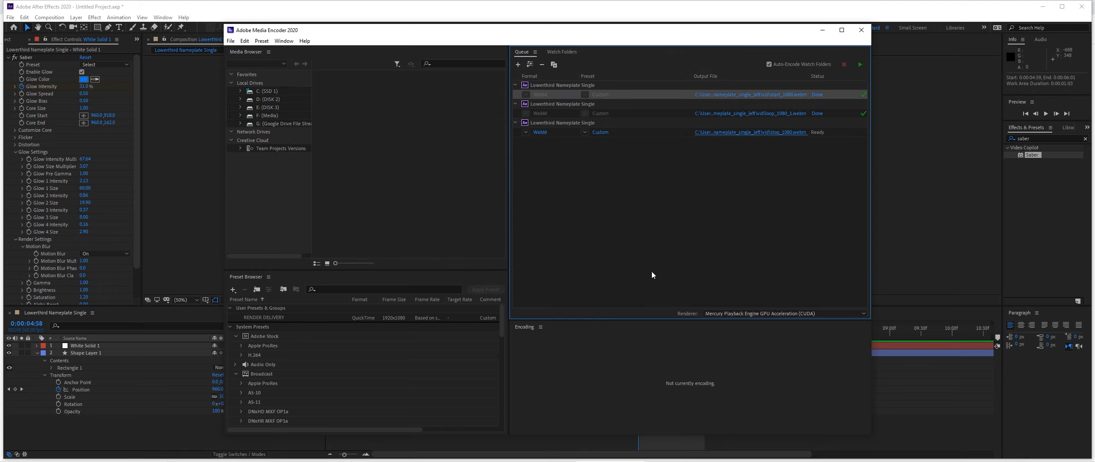
click(860, 64)
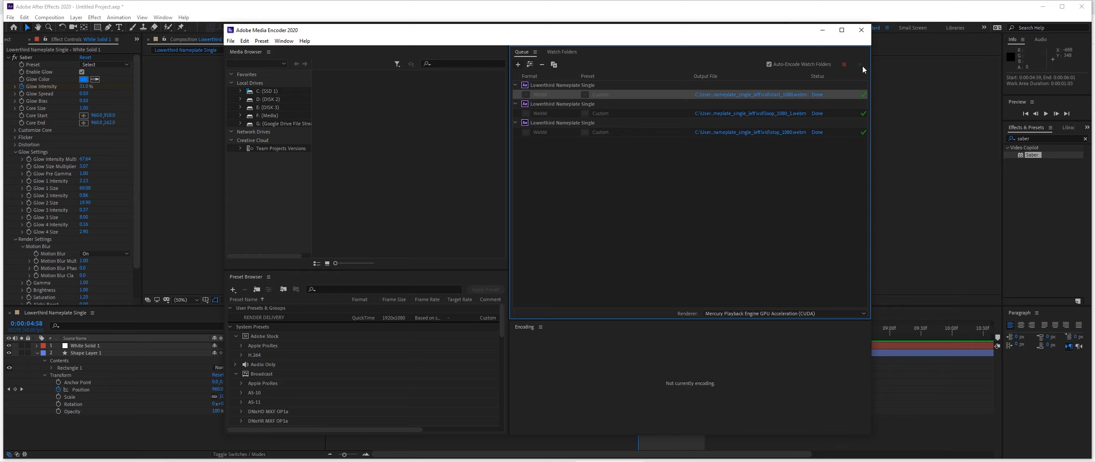
mouse_move(593, 229)
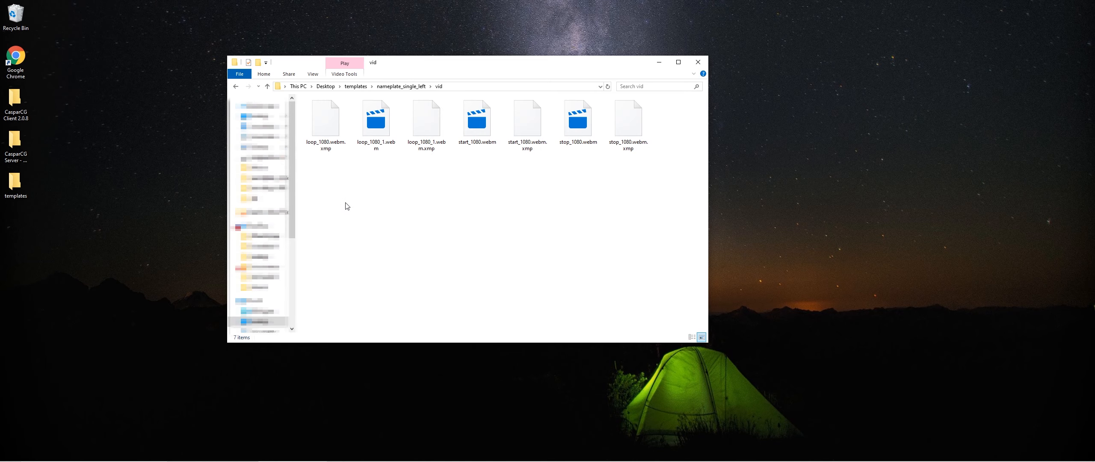
mouse_move(350, 195)
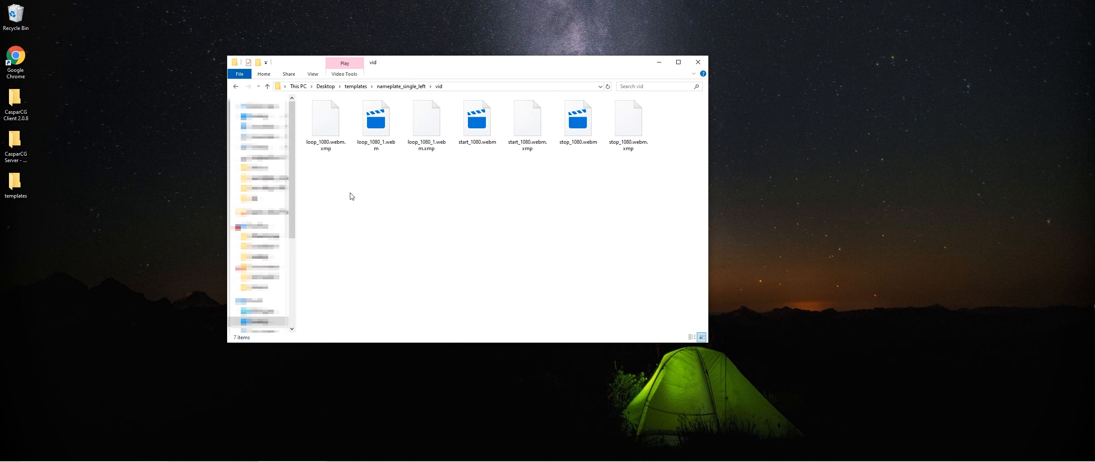
Step: Remove the leftover xmp sidecars and rename the loop clip to loop_1080.webm
click(325, 119)
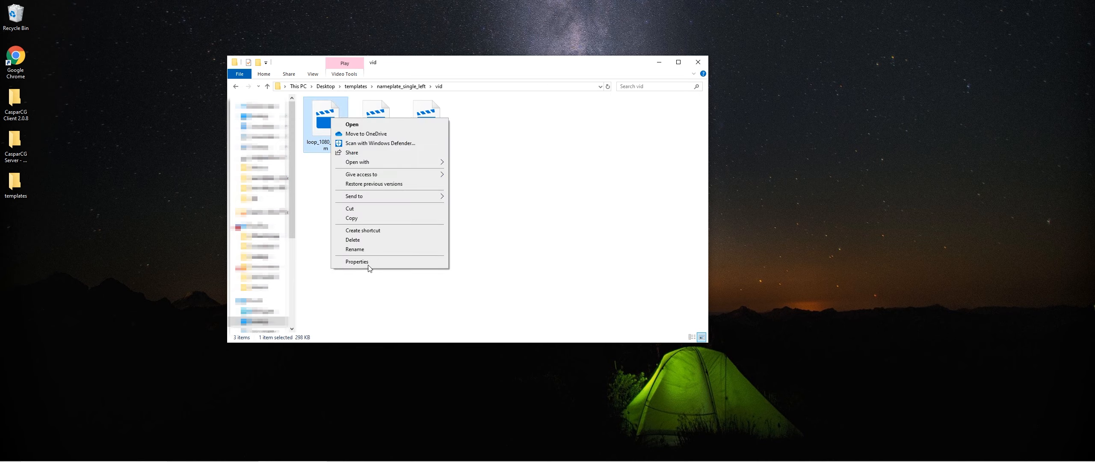
click(354, 249)
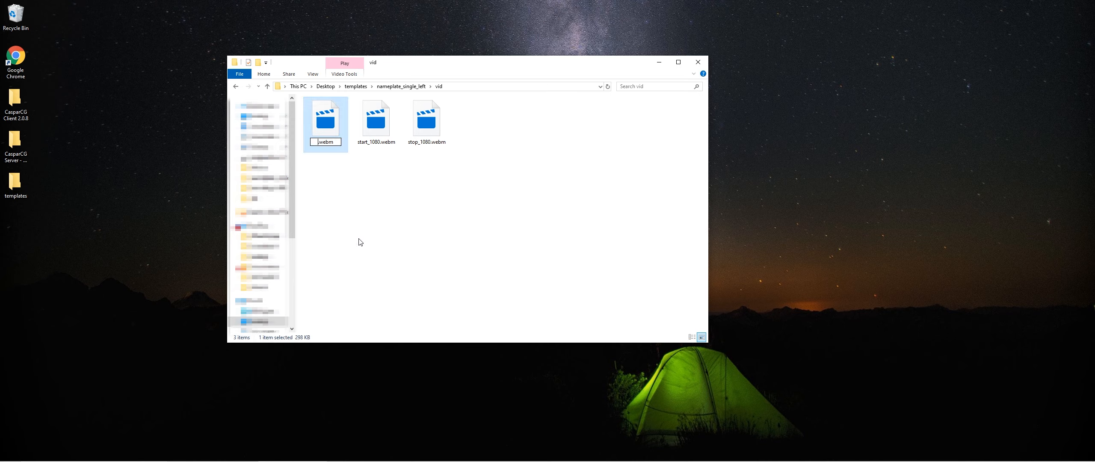
text(loop_1080)
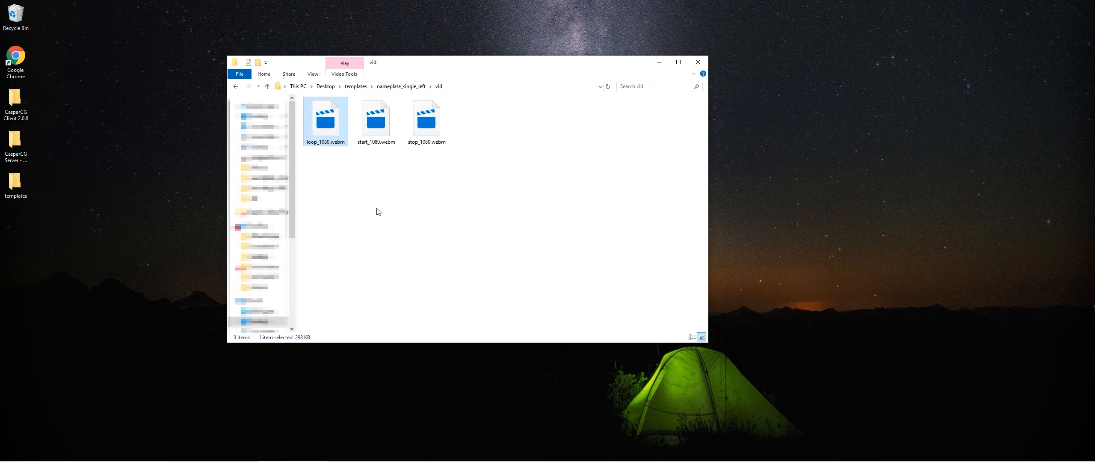
click(417, 158)
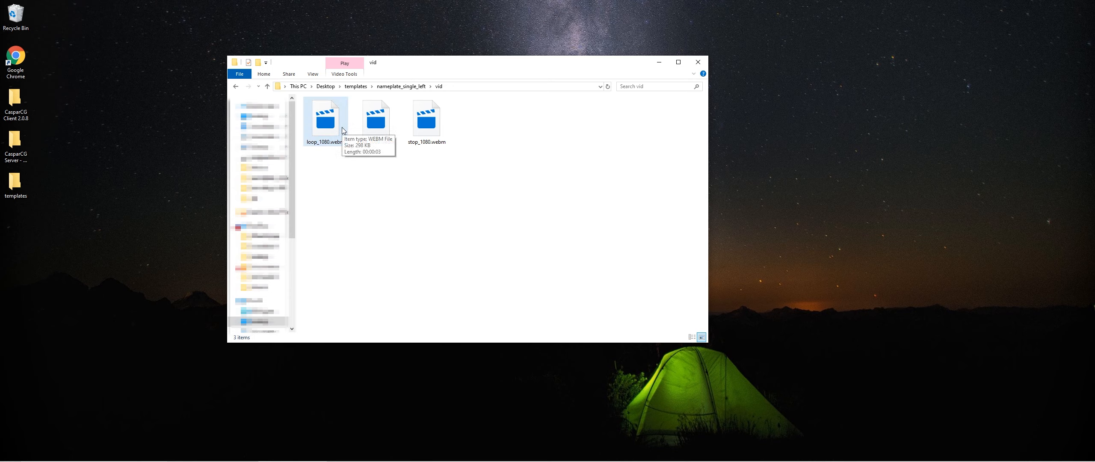
mouse_move(390, 207)
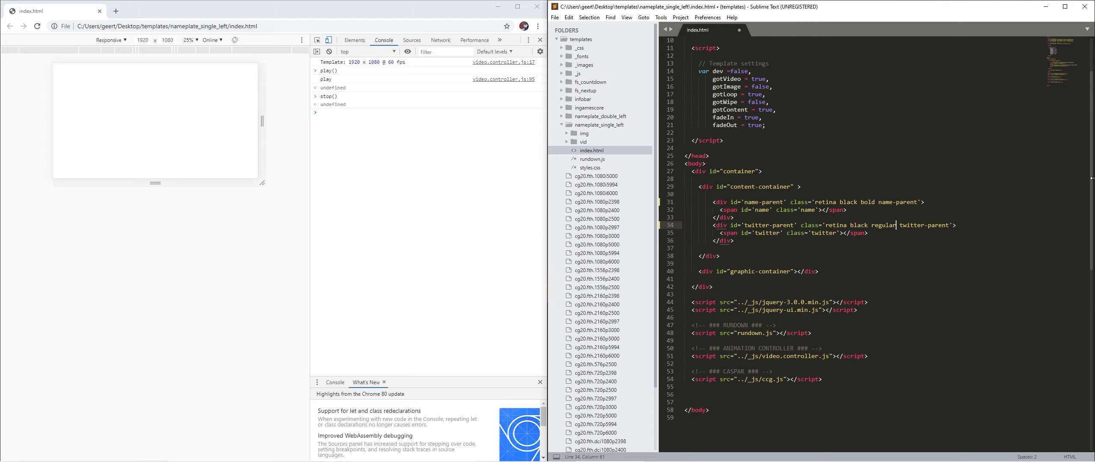
click(823, 210)
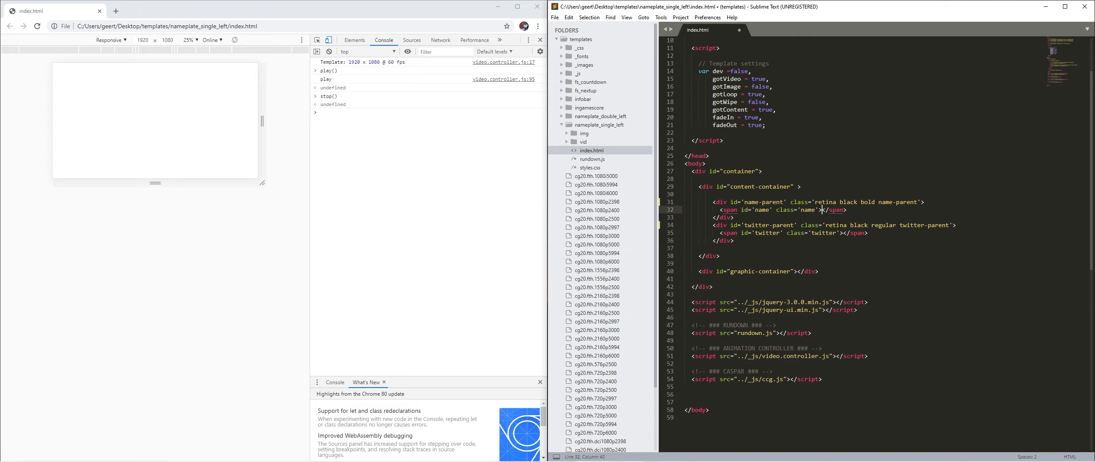
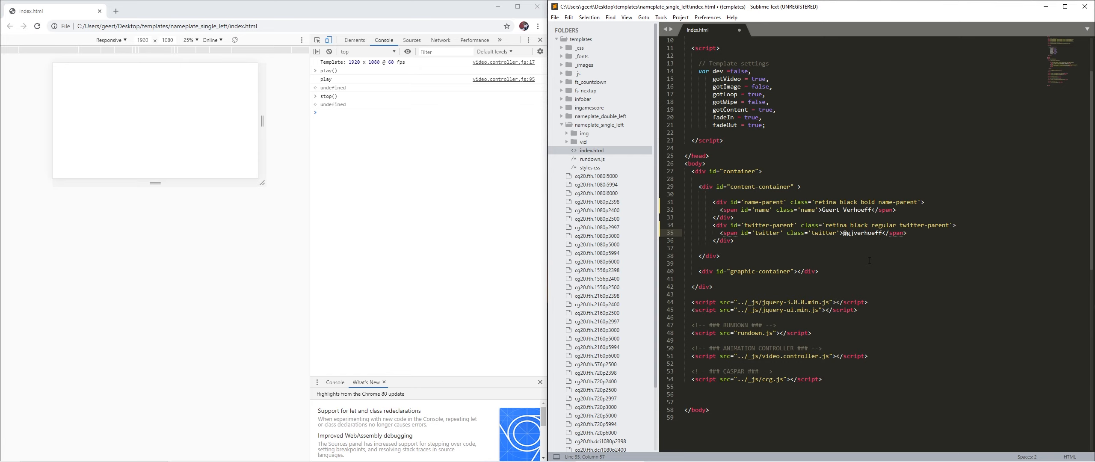
key(ctrl+s)
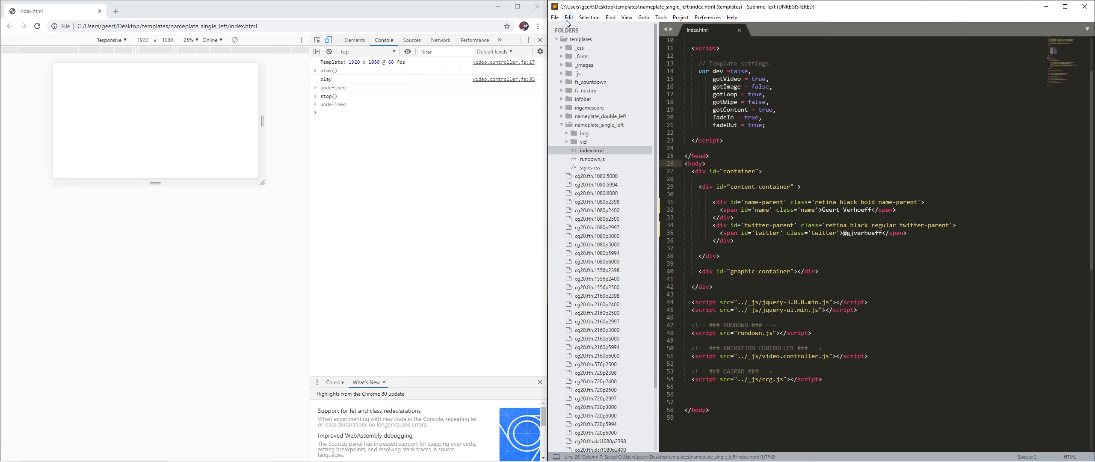
mouse_move(503, 143)
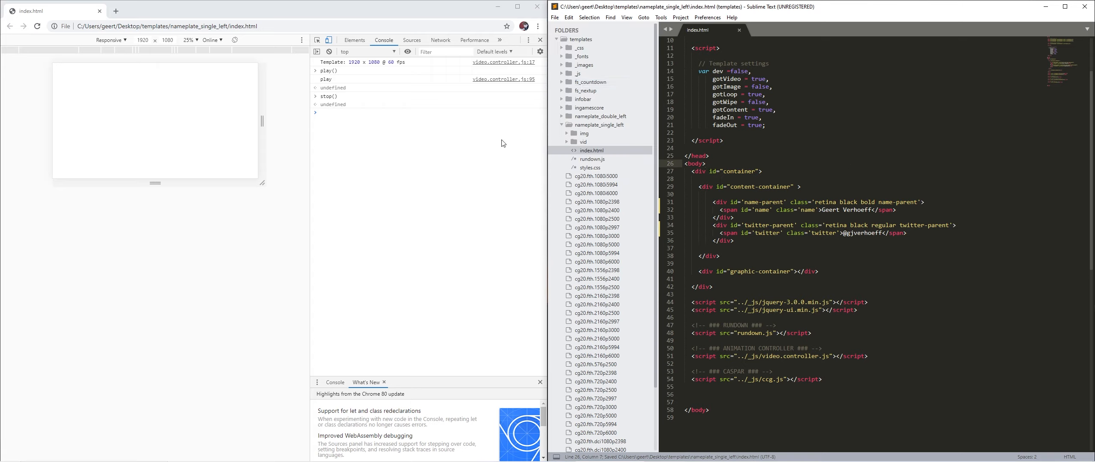
click(355, 40)
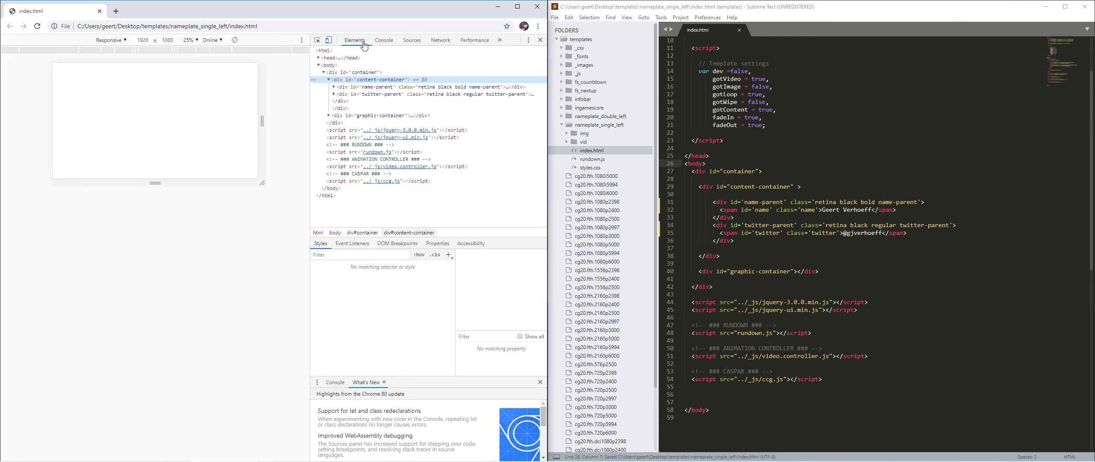
click(383, 39)
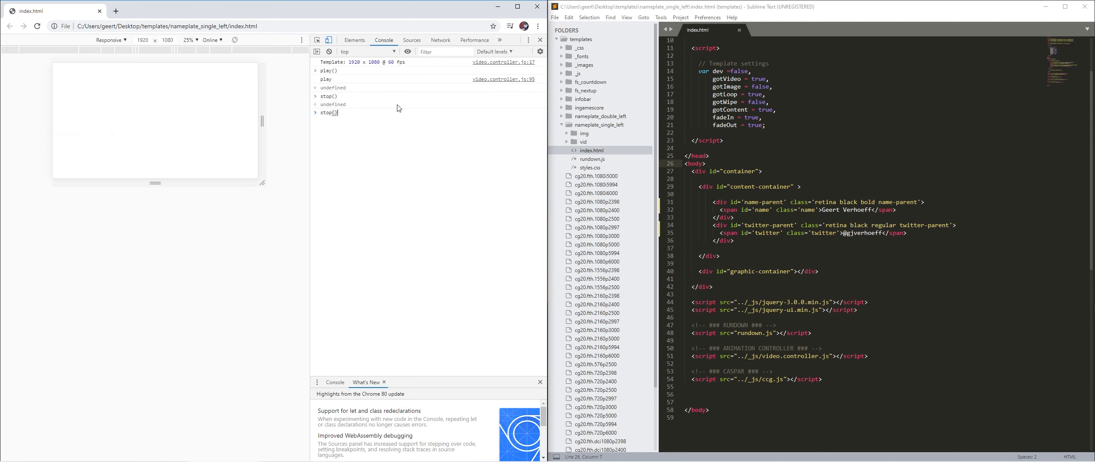
Step: Run the play/stop commands in the console and enlarge the page preview scale
click(354, 39)
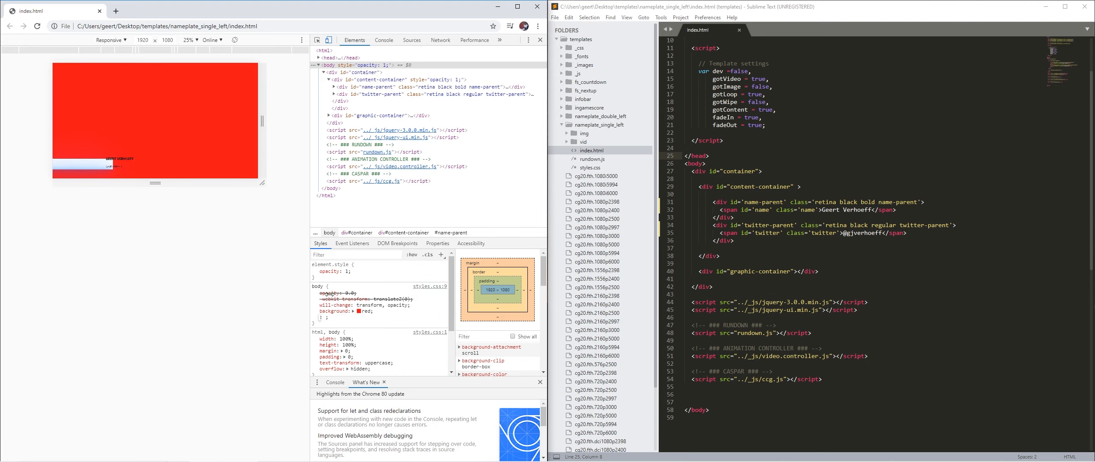
click(192, 39)
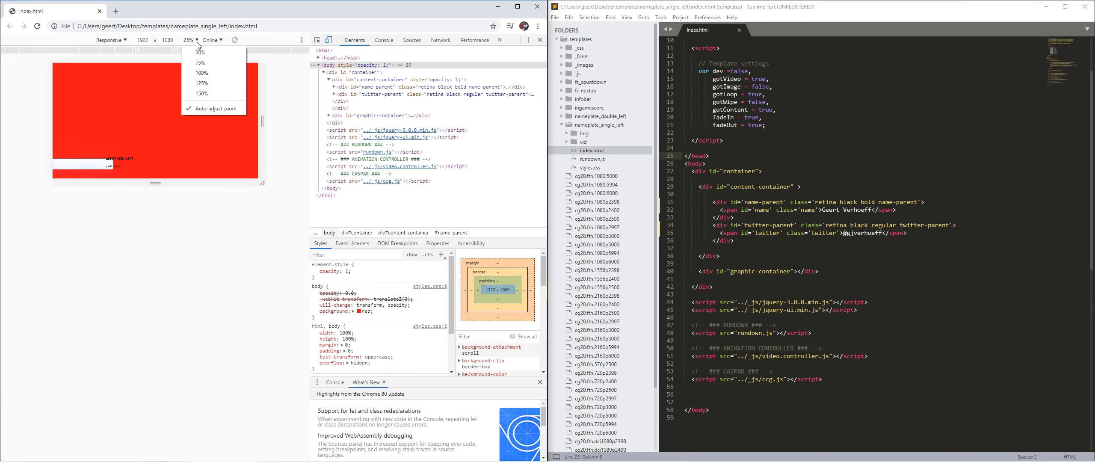
click(201, 62)
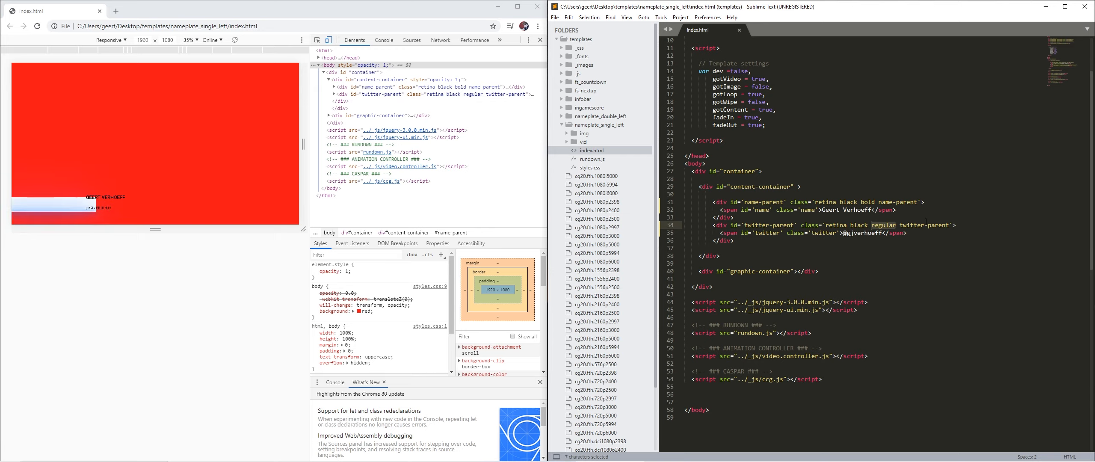
click(554, 17)
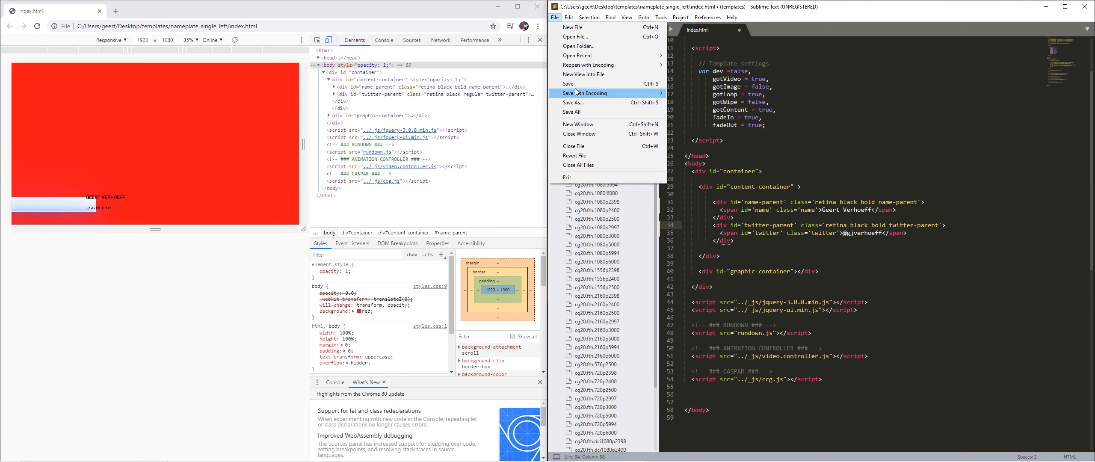
Step: Save the bold class change and return to the reloaded page's element tree
click(568, 83)
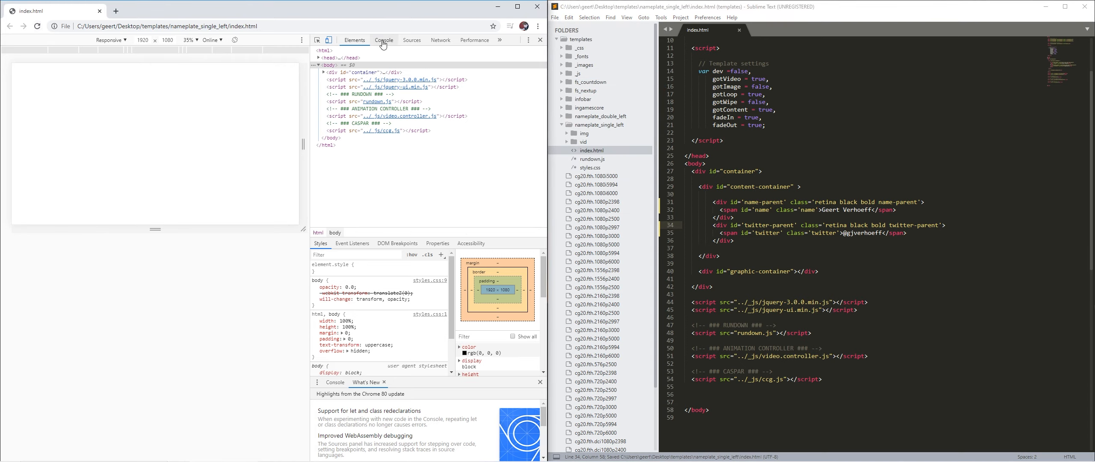
click(384, 39)
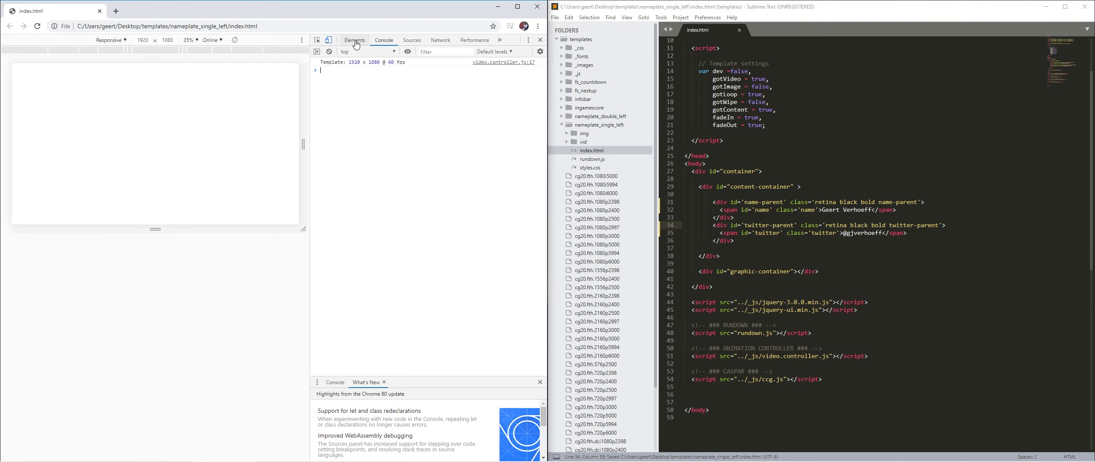
click(355, 39)
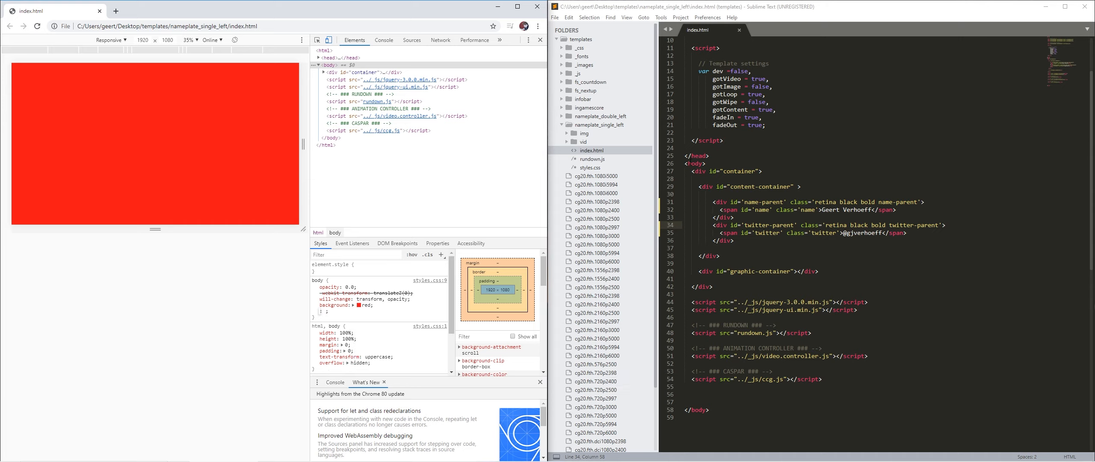
Step: Run play() and stop() in the console, then return to the element tree
click(383, 39)
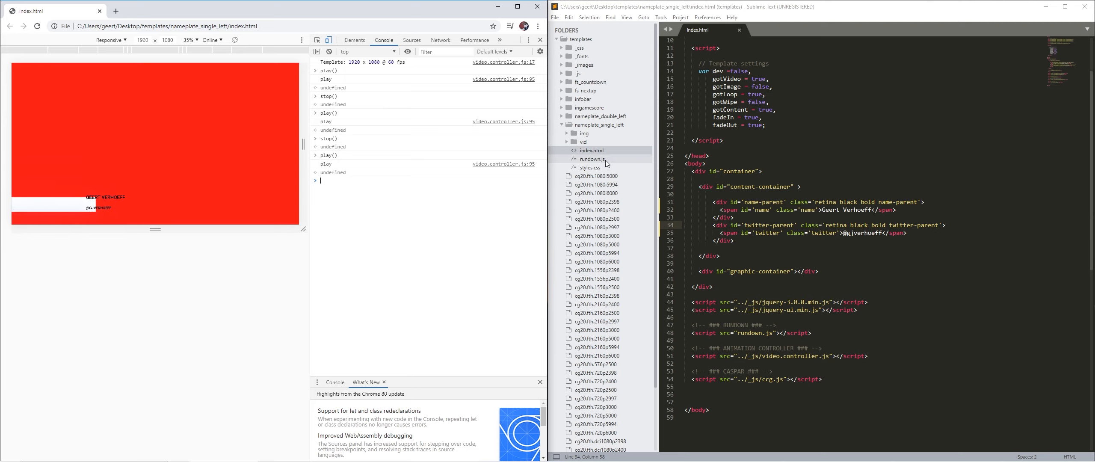
click(355, 39)
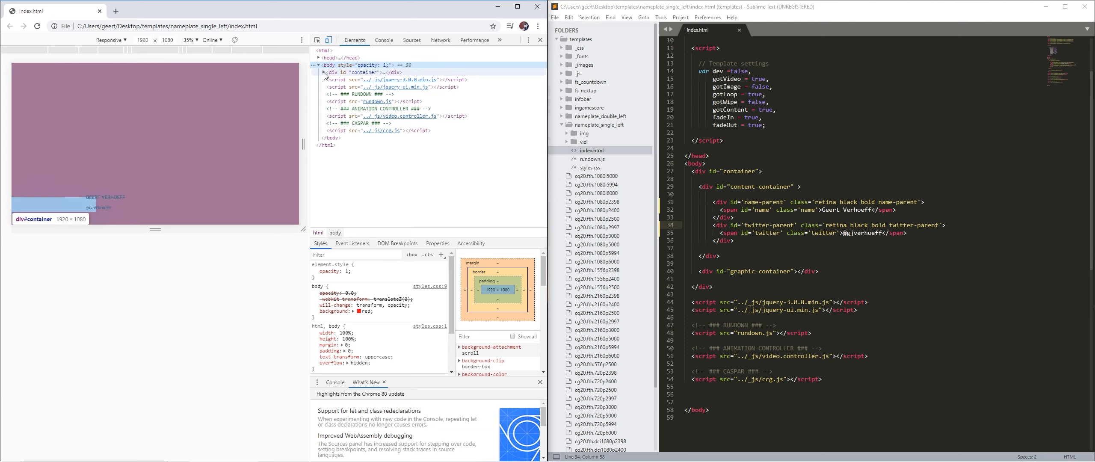
Step: Select #name-parent and adjust its top and left values in the Styles pane
click(337, 79)
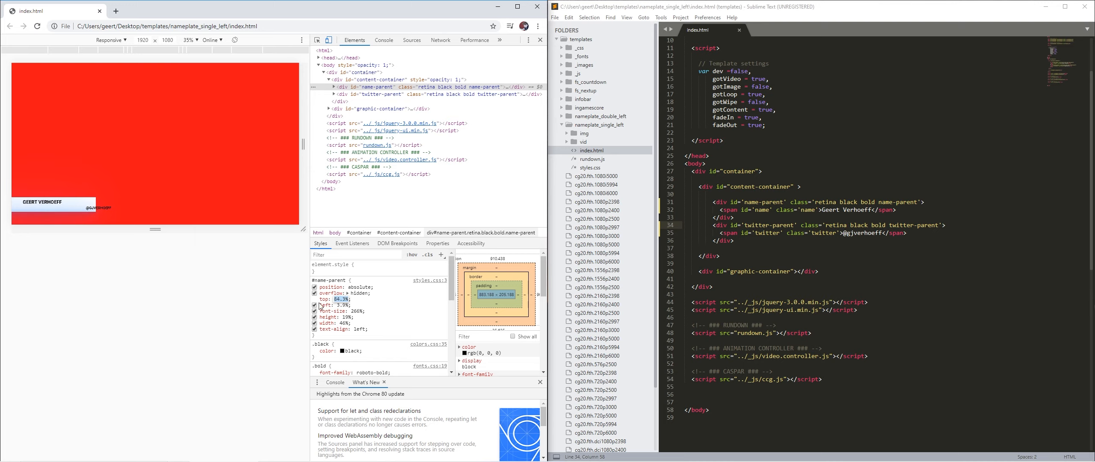
click(433, 94)
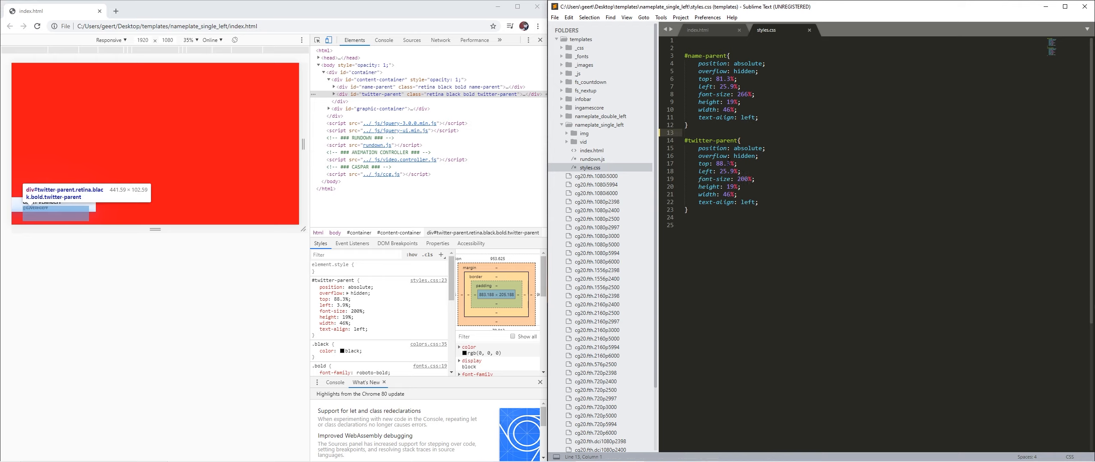
Step: Set left: 3.9% for the nameplate boxes in styles.css, save, and reload the preview
click(722, 164)
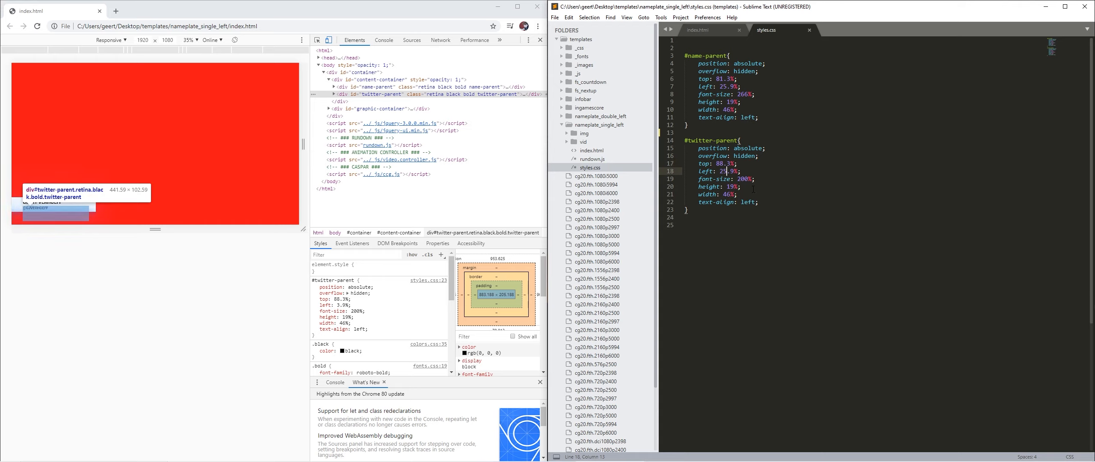
text(3.9%)
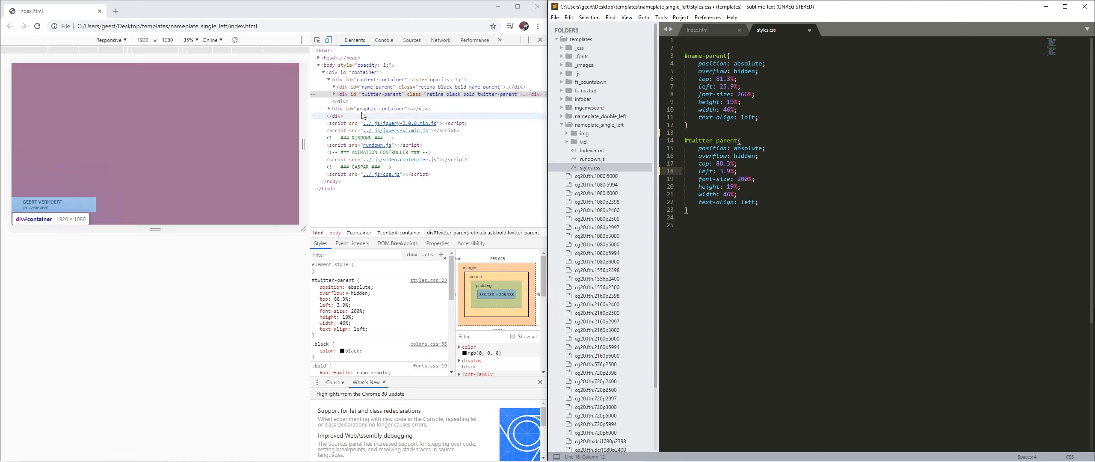
click(419, 85)
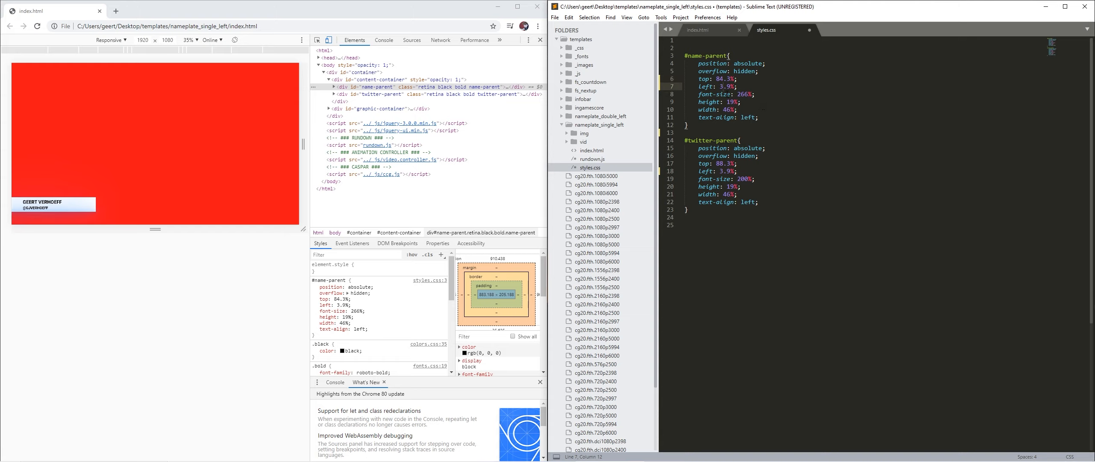
key(ctrl+s)
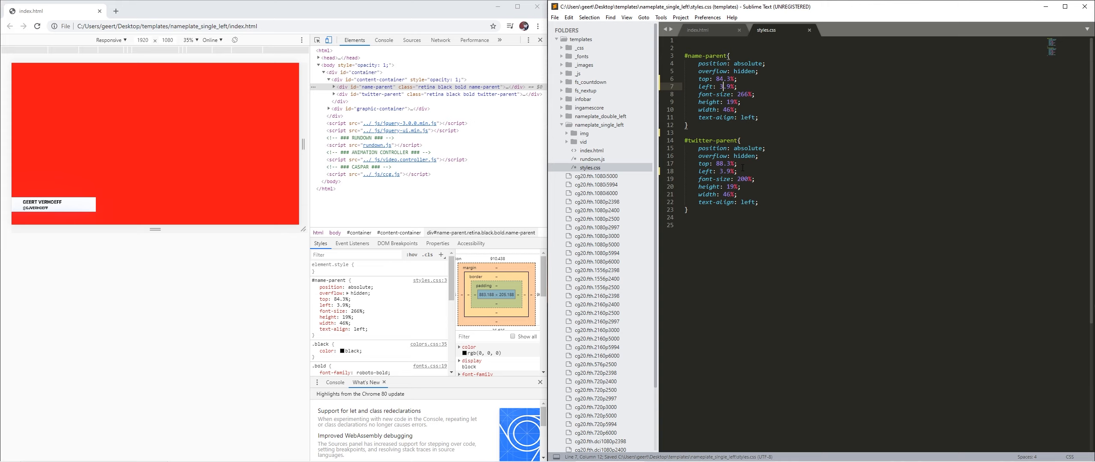
click(36, 26)
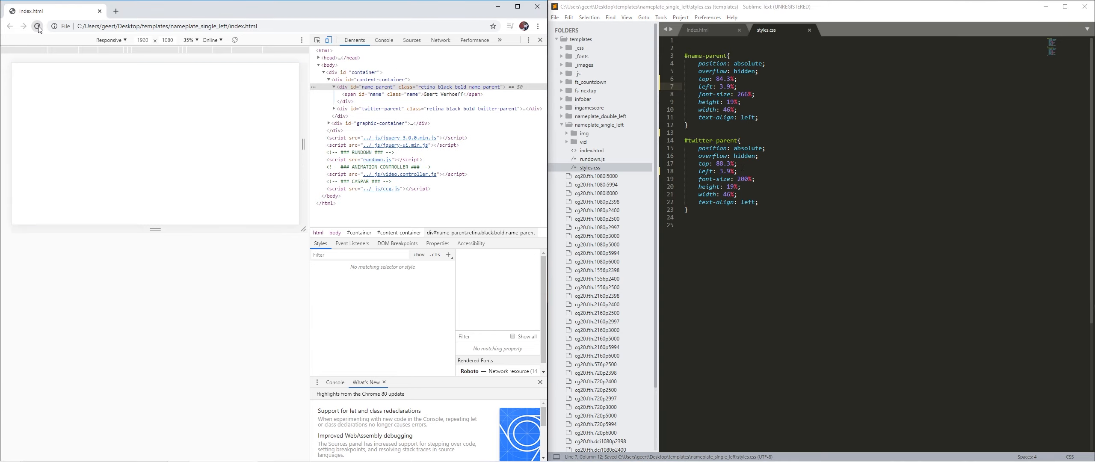
Step: Add background: red to the body rule and bring index.html back up in Sublime
click(384, 39)
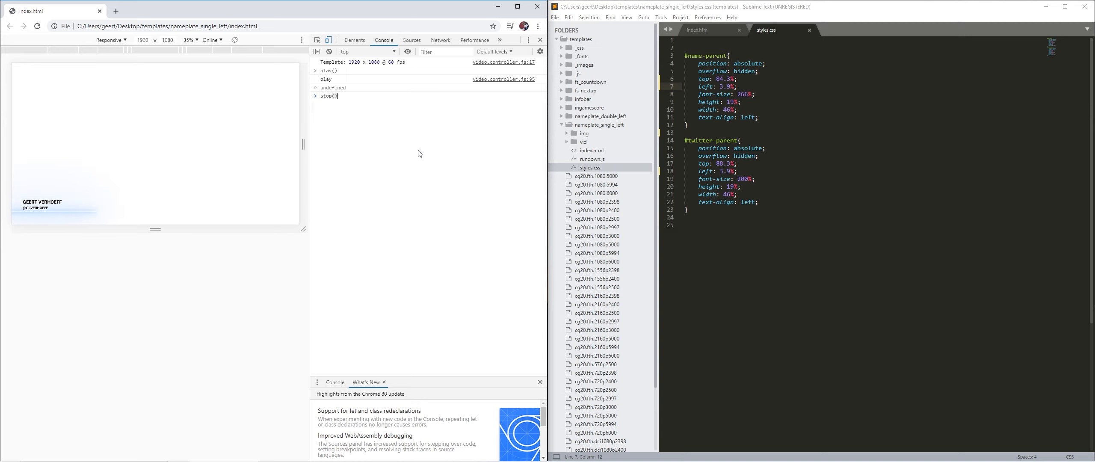
click(354, 40)
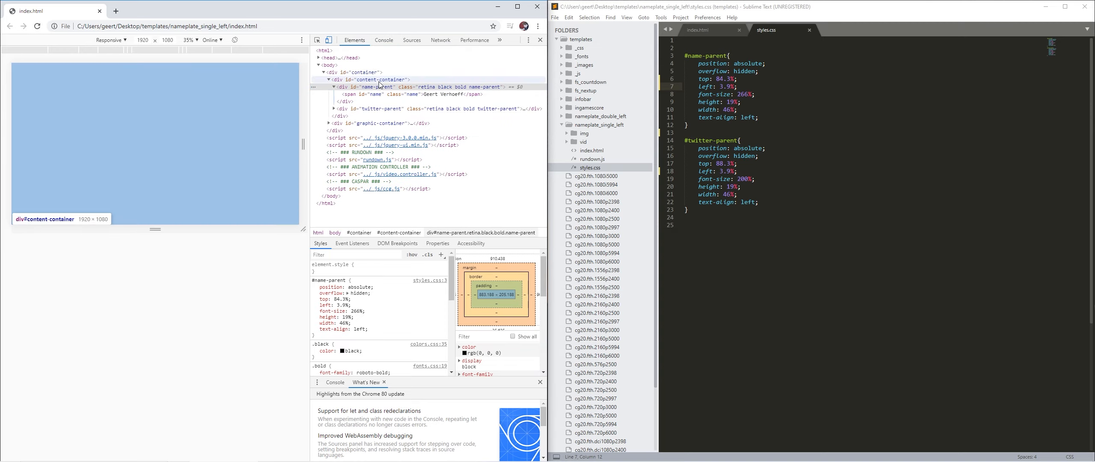
click(329, 65)
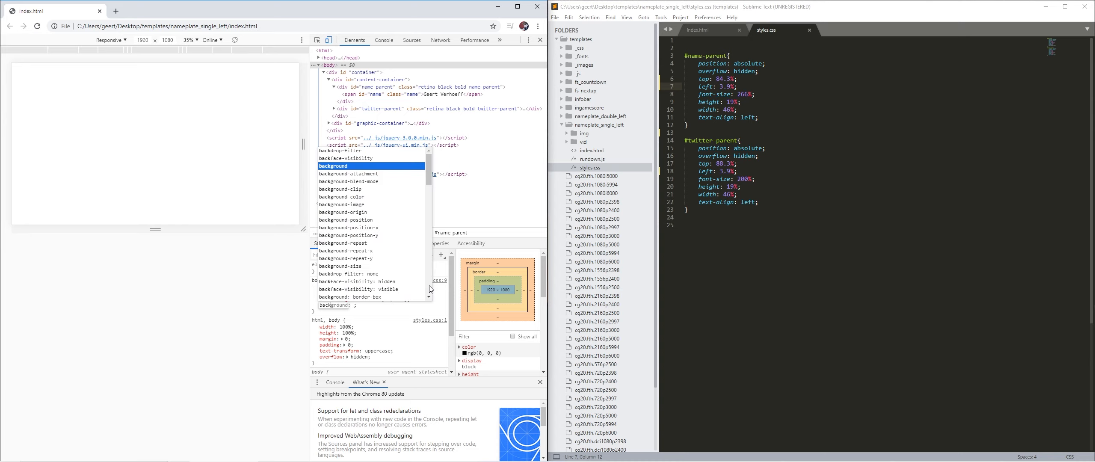
text(red)
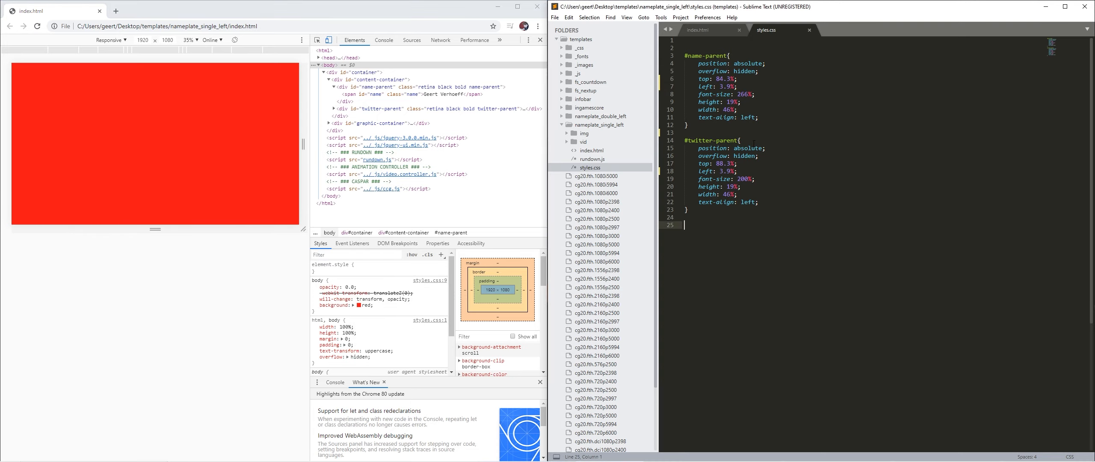
click(697, 30)
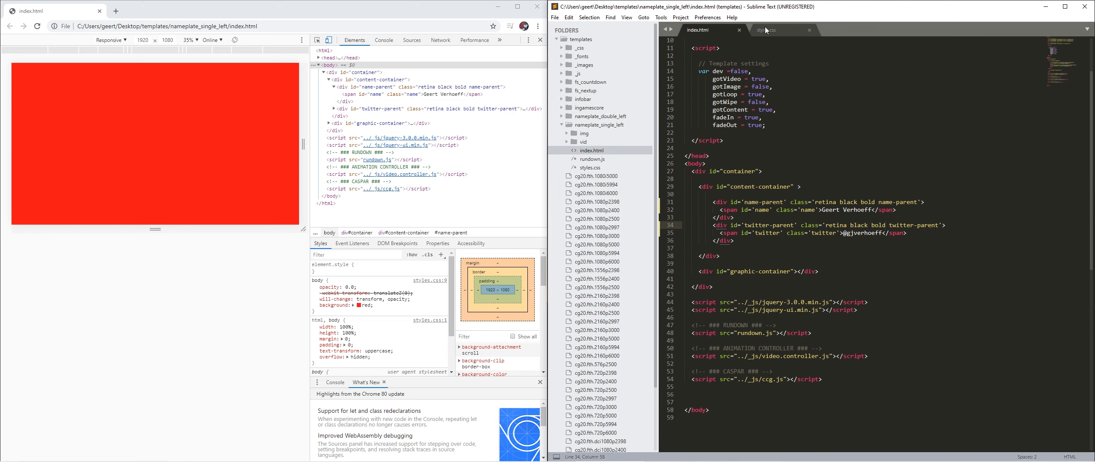
Step: Edit rundown.js so the play branch delays 1000 ms and fades in over 850 ms
click(768, 30)
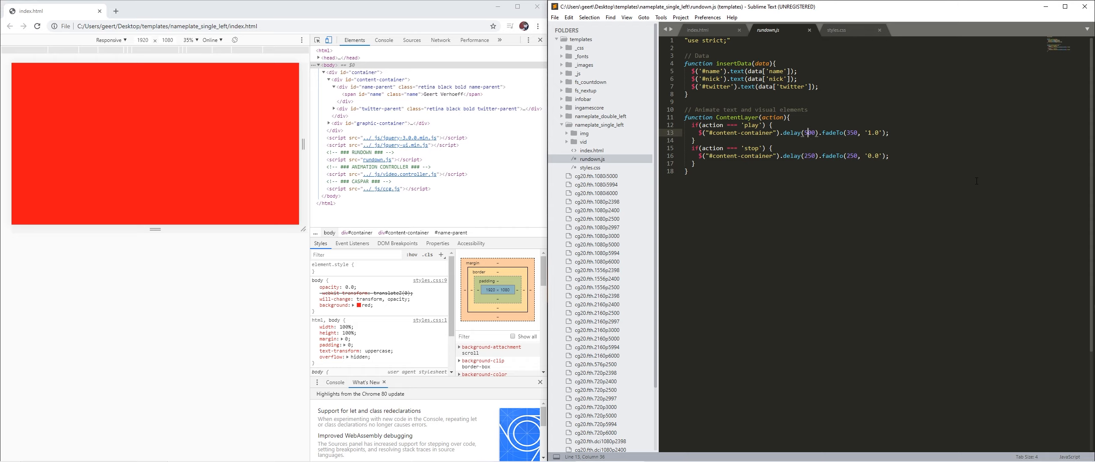
double_click(810, 133)
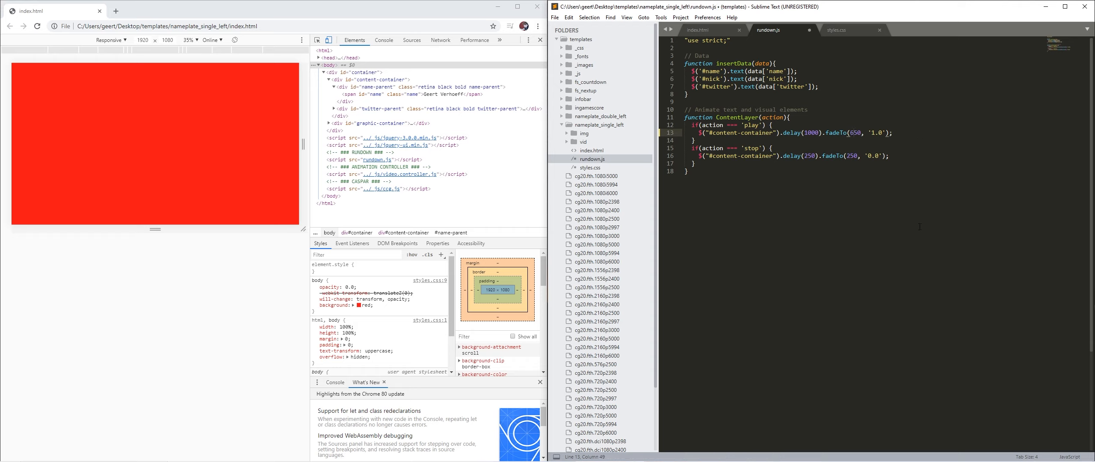
click(322, 72)
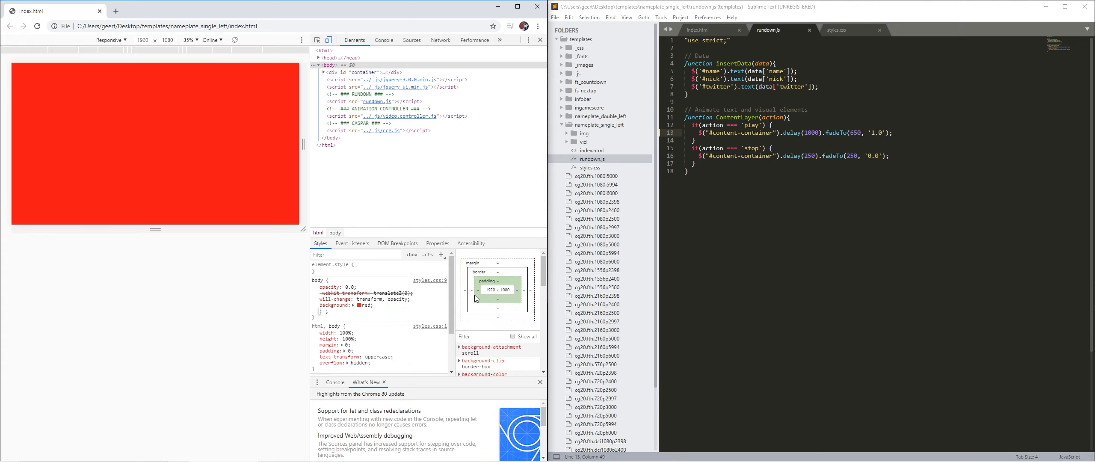
Step: Run play() then stop() in the console to show and hide the nameplate
click(384, 39)
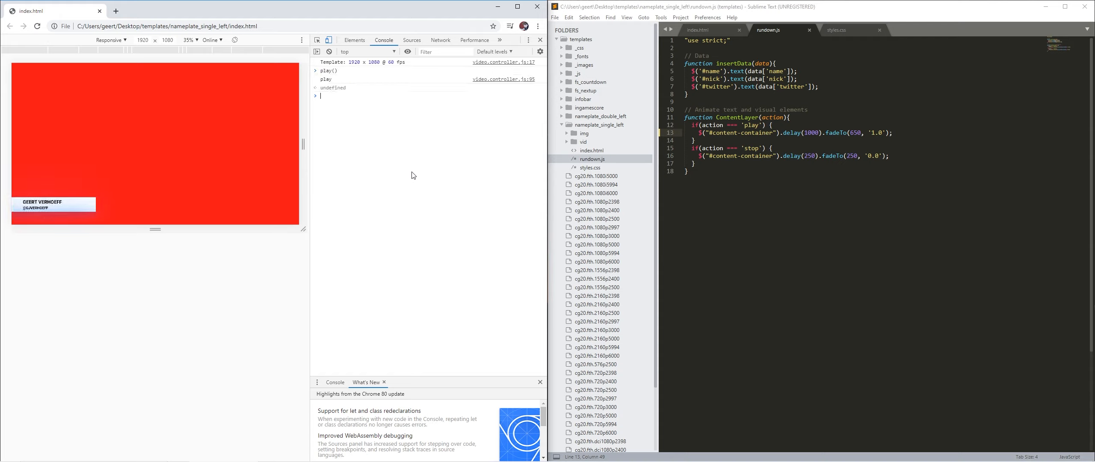
text(stop())
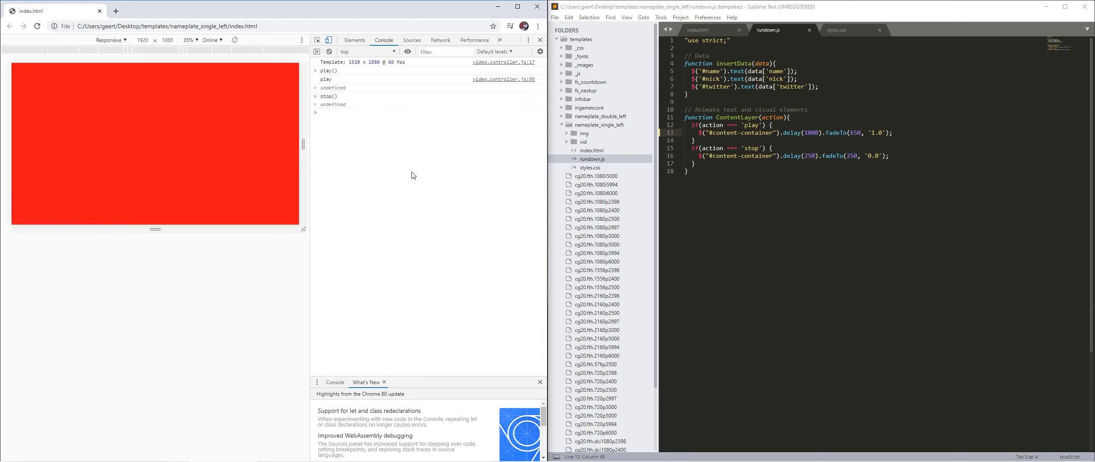
mouse_move(408, 165)
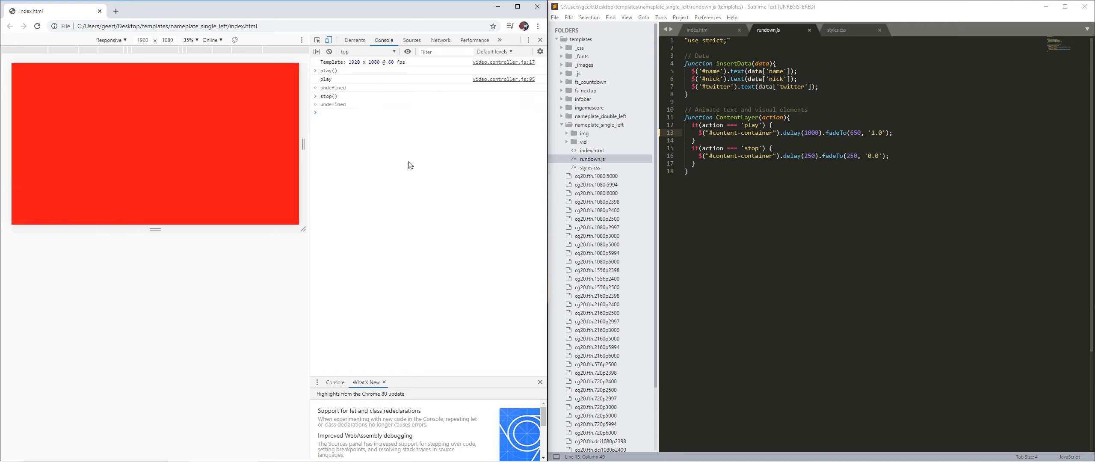
mouse_move(702, 33)
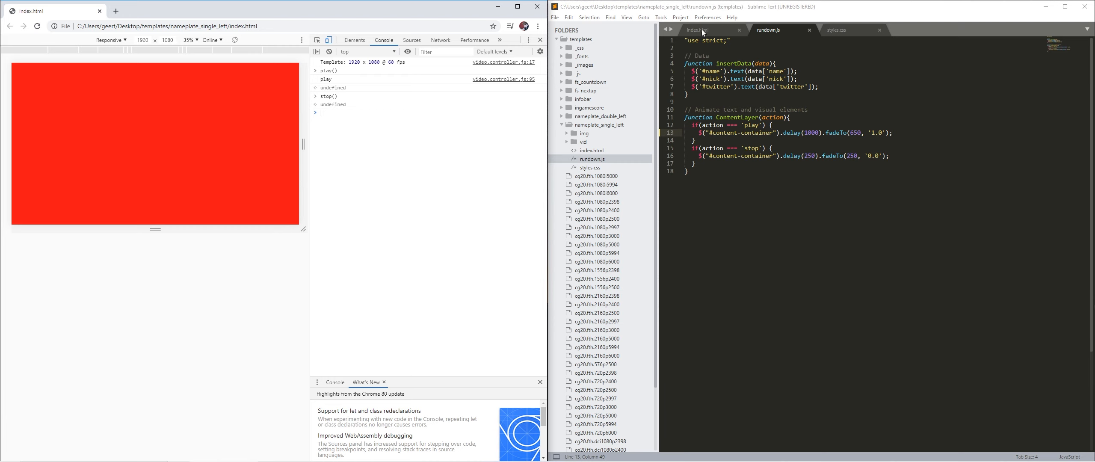
Step: Change fadeOut to false in index.html's template settings and save the file
click(704, 30)
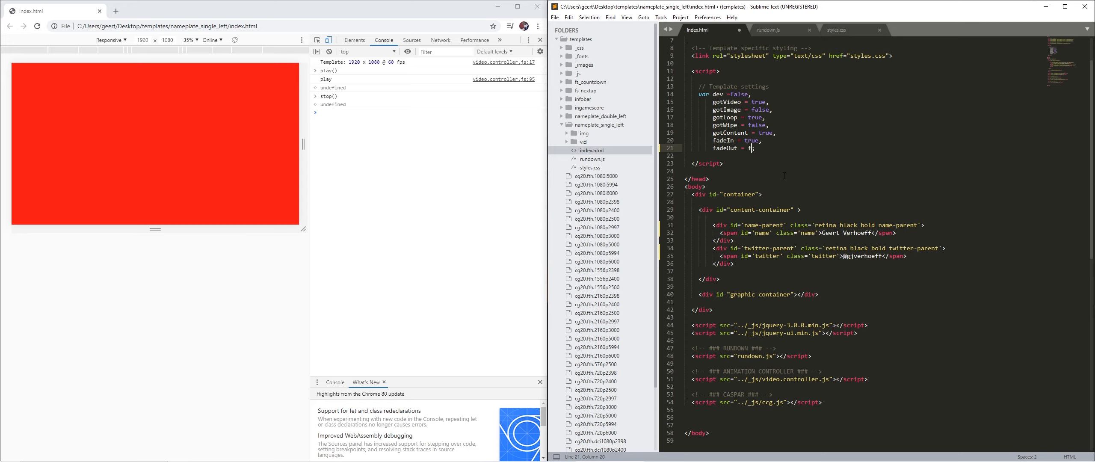
text(alse)
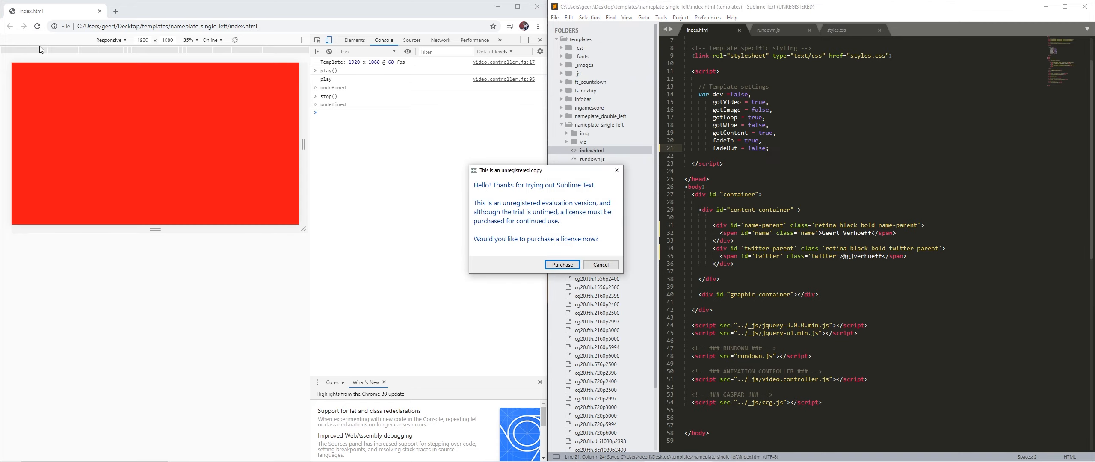
click(354, 40)
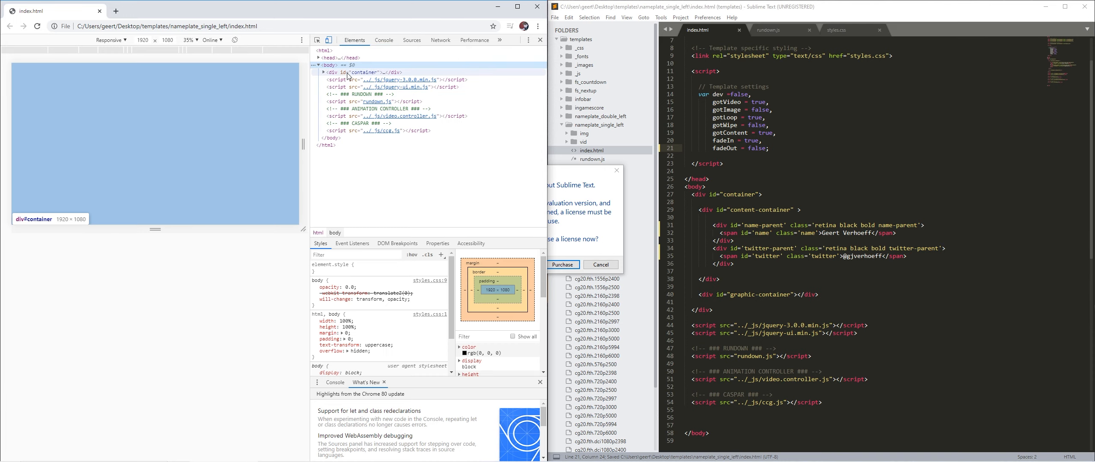
Step: Inspect the #container and body styles, then reload the template preview
click(362, 72)
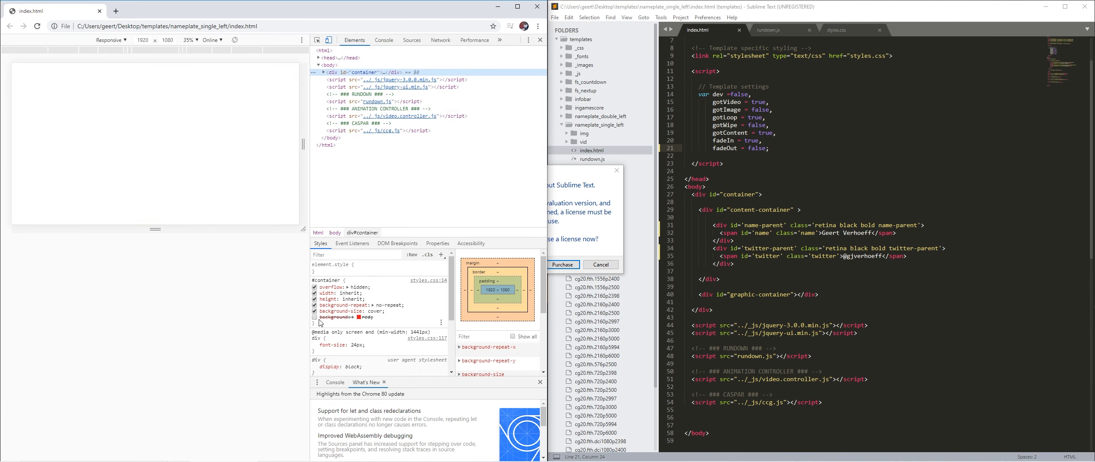
click(325, 65)
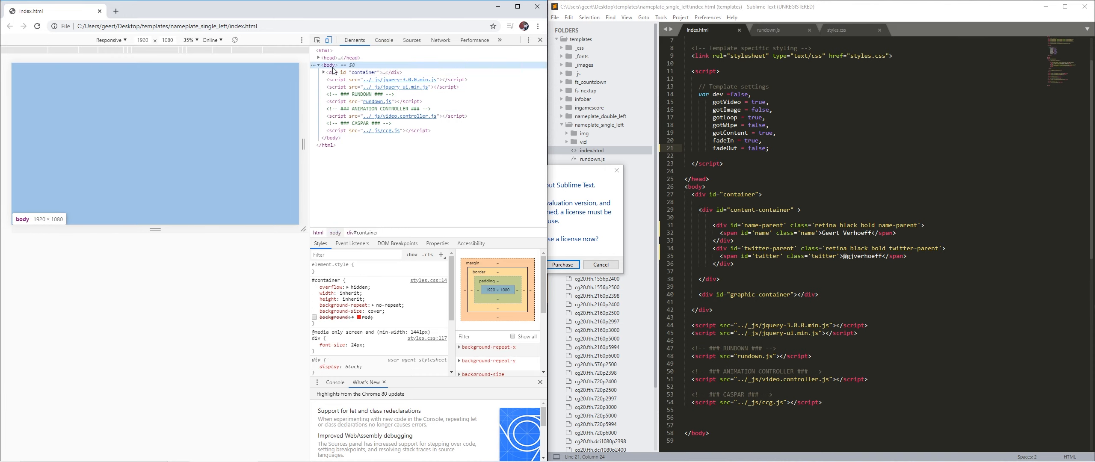
click(325, 64)
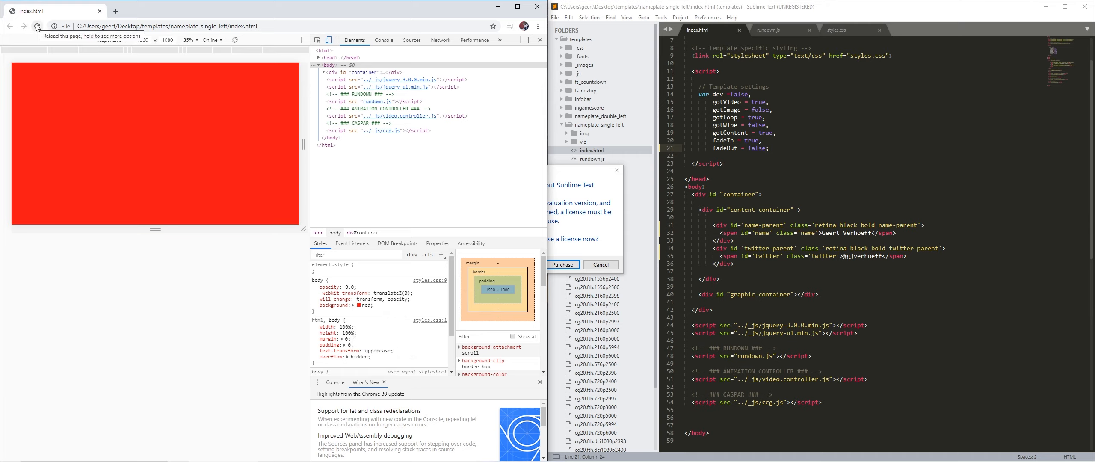
click(384, 39)
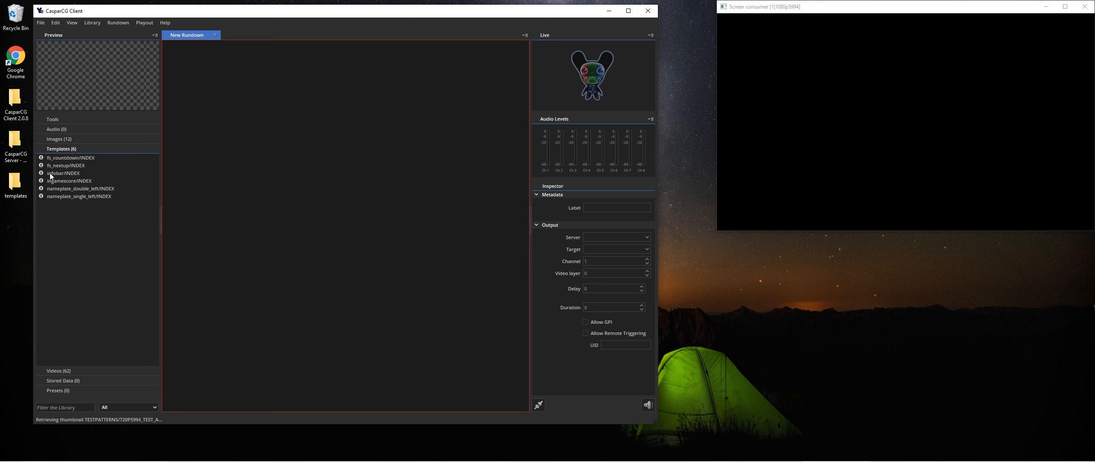
Step: Drag nameplate_single_left/INDEX from the Templates library into the New Rundown
click(79, 196)
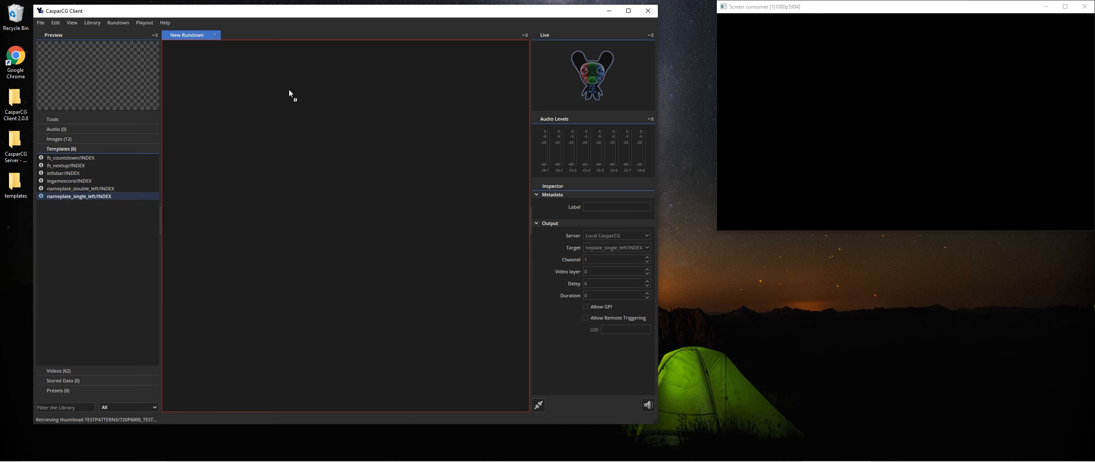
drag(79, 196, 314, 48)
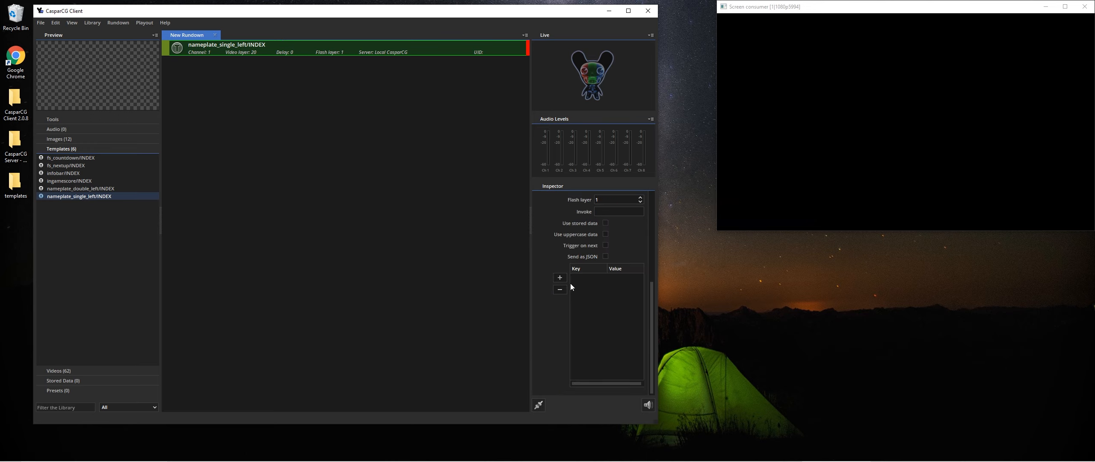
click(559, 278)
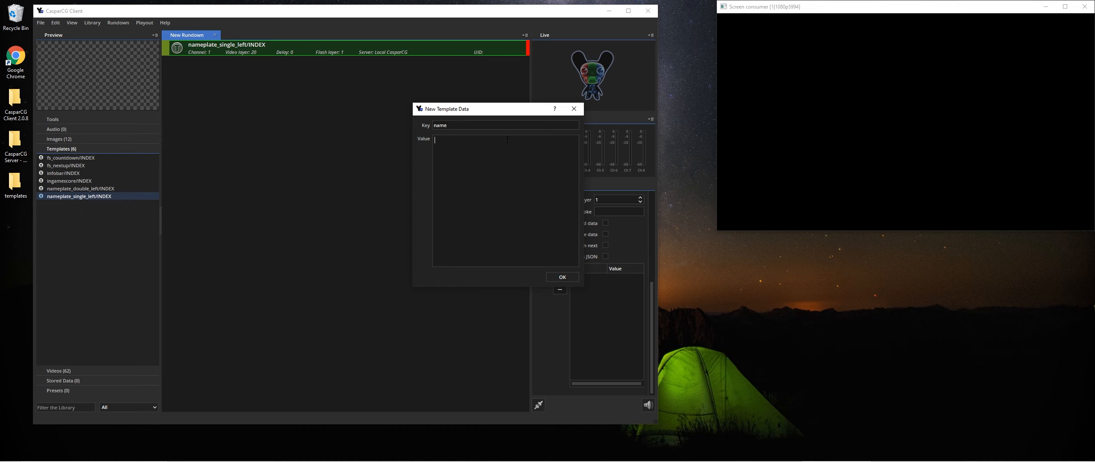
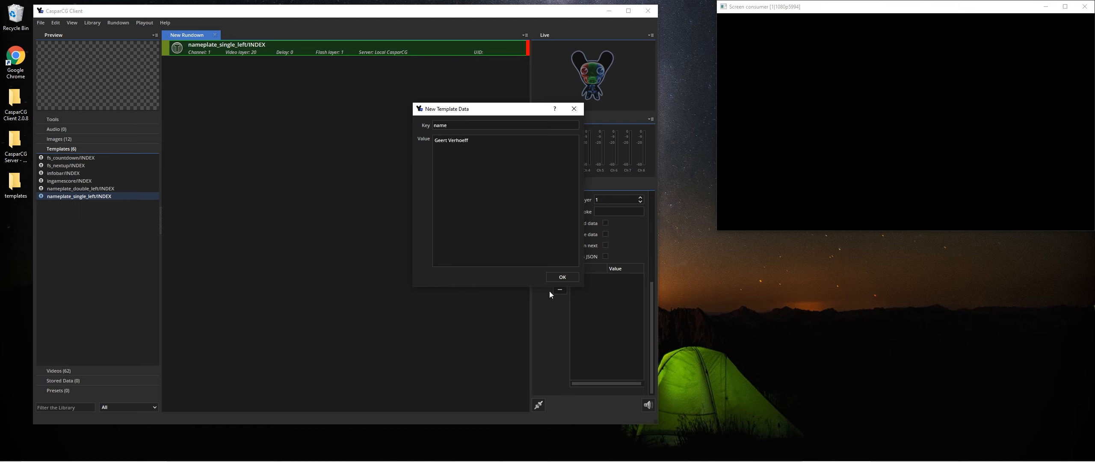
click(562, 277)
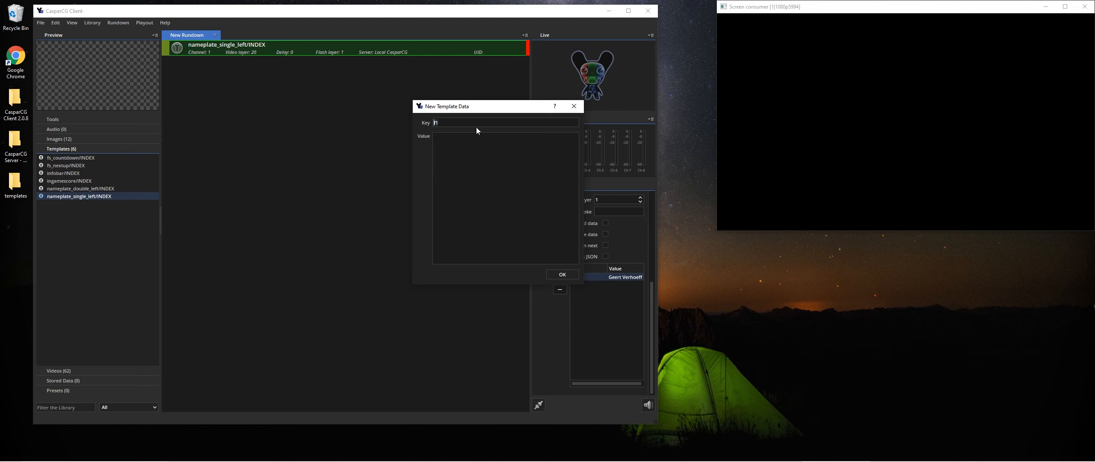
text(twitter)
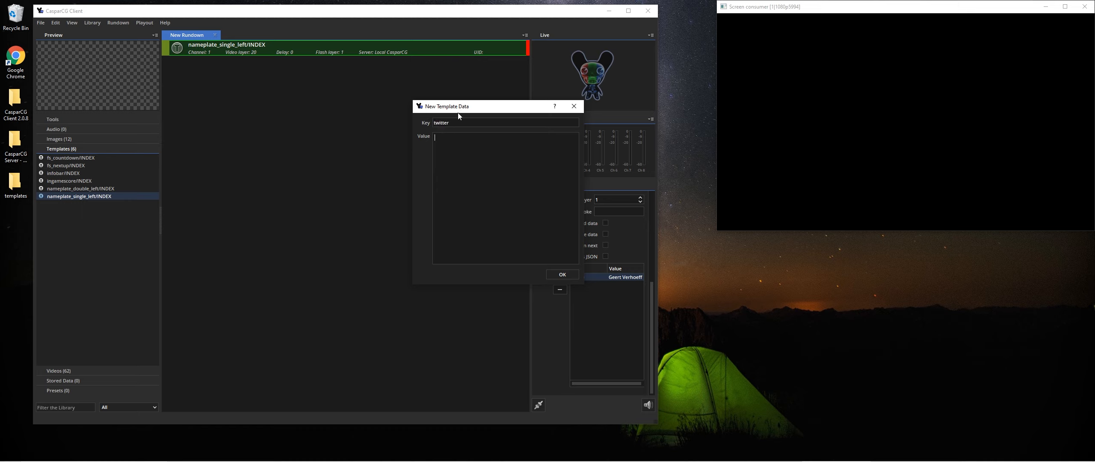
text(@givehro)
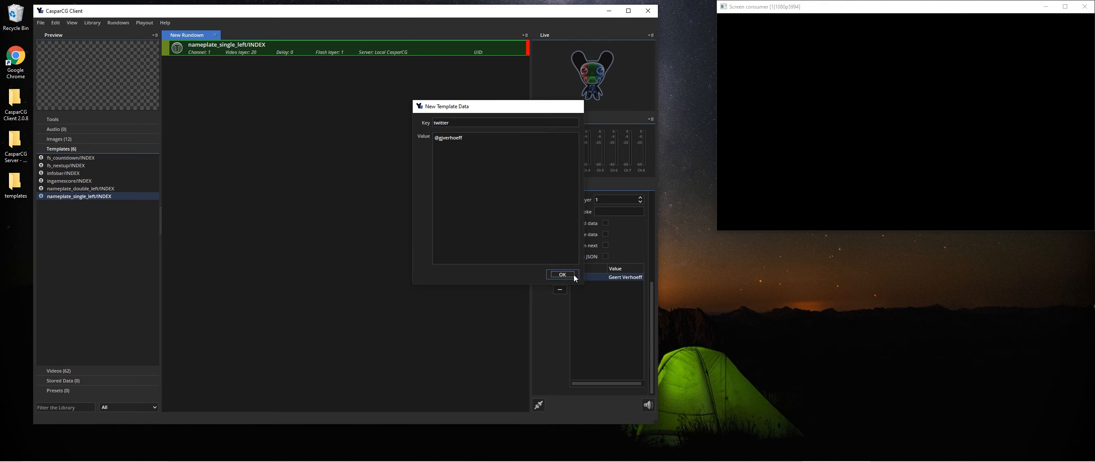
click(562, 274)
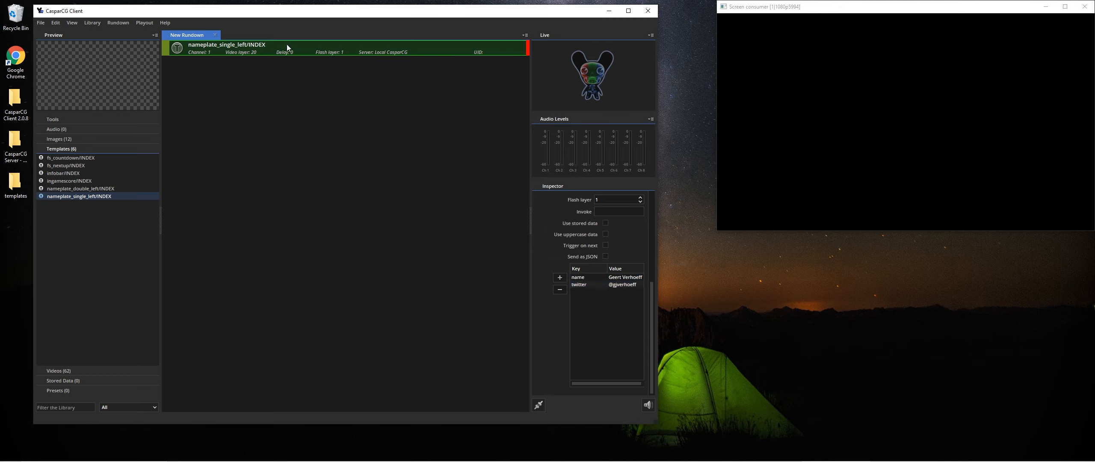